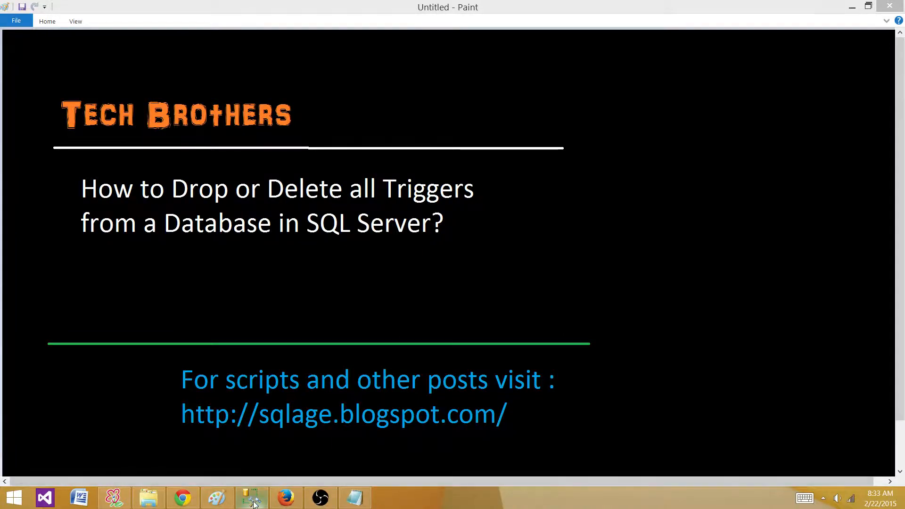
Switch from the Paint title slide to the SSMS query window on Sales
left_click(252, 498)
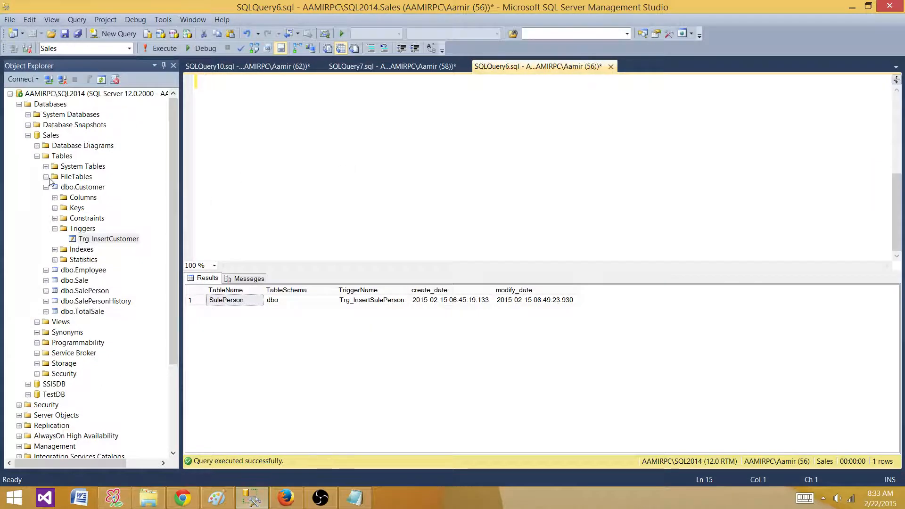
mouse_move(55, 93)
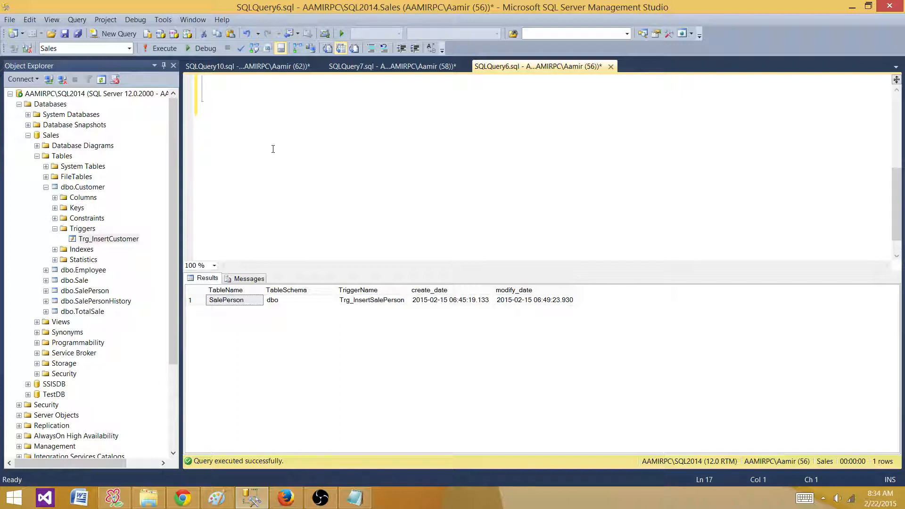
Run SELECT * FROM sys.triggers, listing Trg_InsertSalePerson and Trg_InsertCustomer
type("Select *")
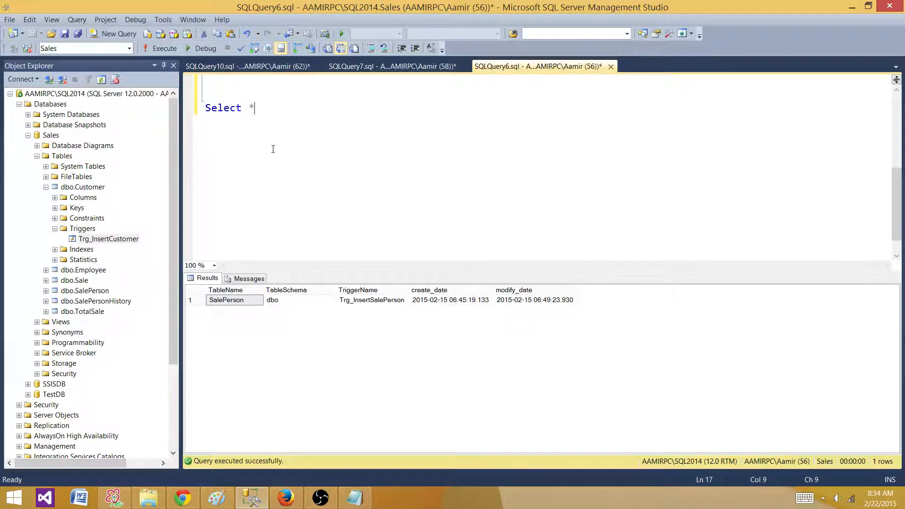
type("from sy.triggers")
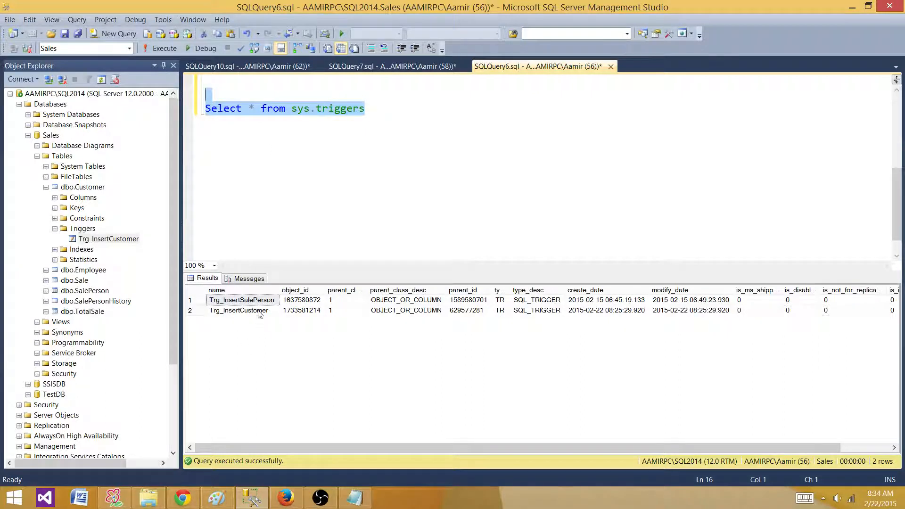
left_click(380, 108)
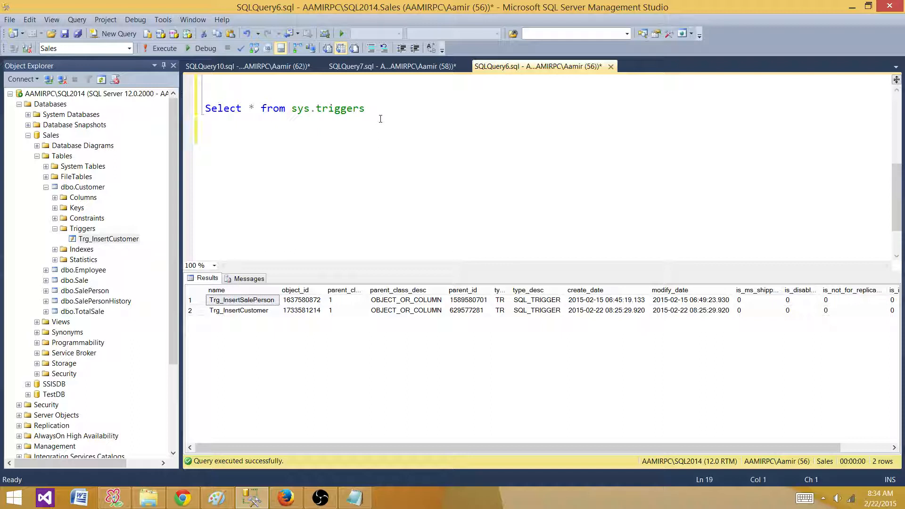
Drop Trg_InsertSalePerson with DROP TRIGGER and recheck the trigger list
type("Drop Tr")
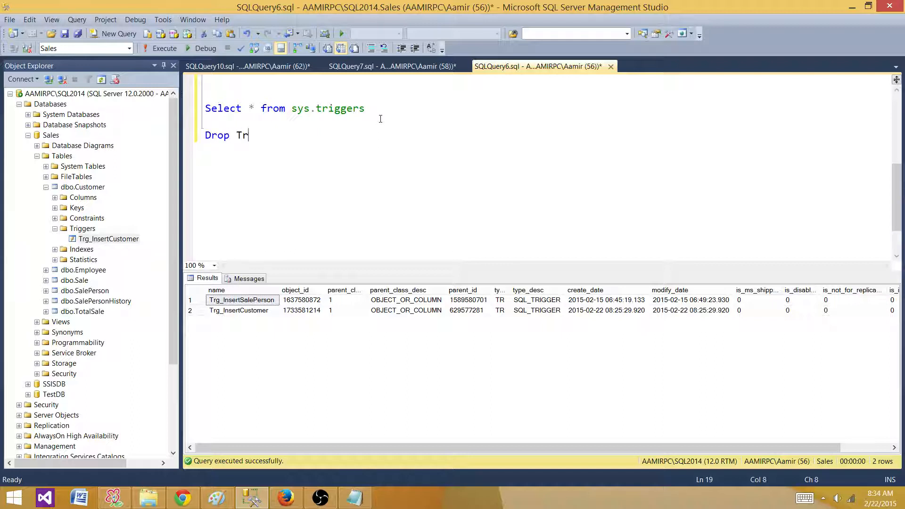
type("igger")
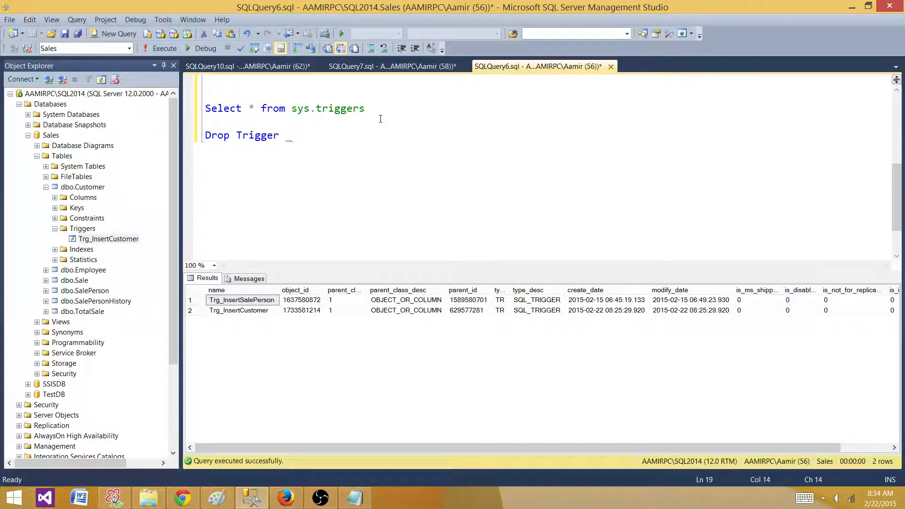
right_click(241, 300)
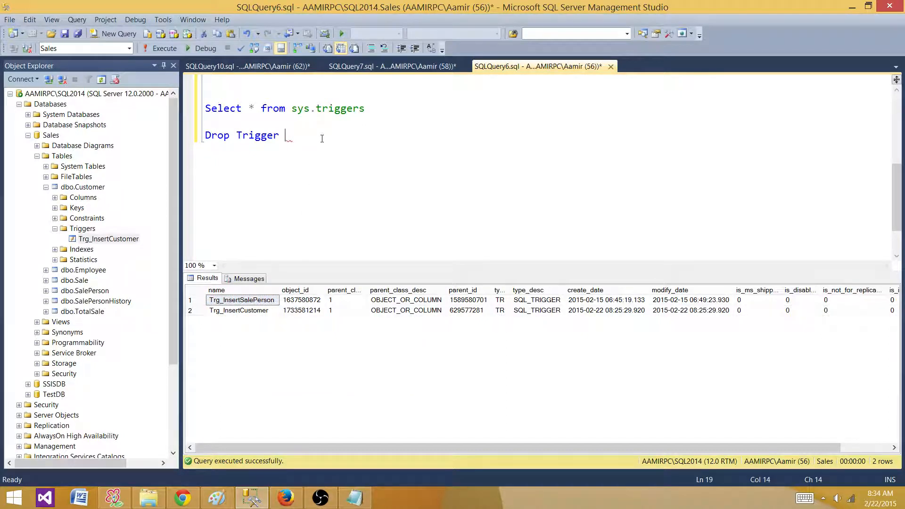
type("Trg_InsertSalePerson")
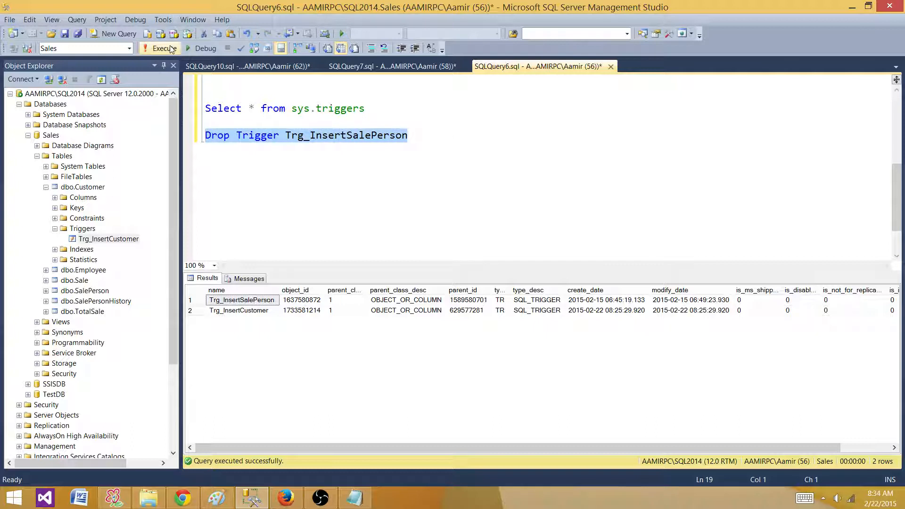
left_click(163, 48)
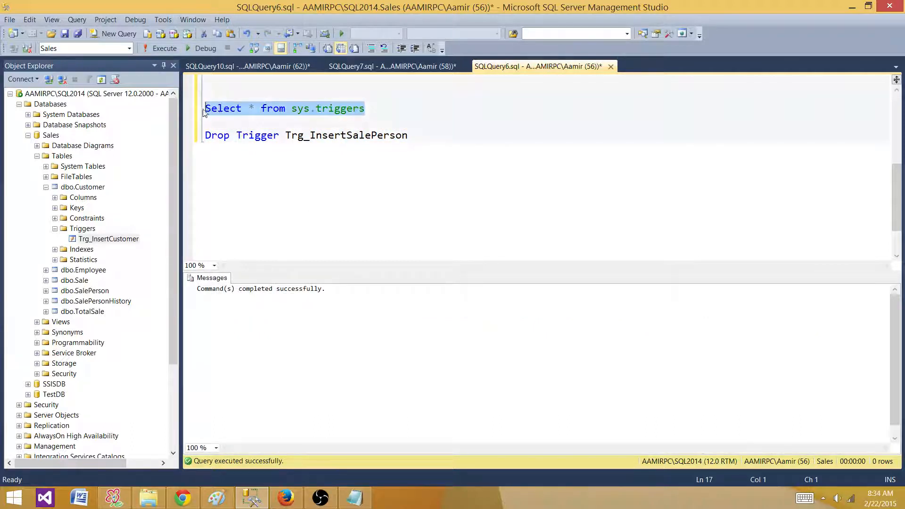
left_click(165, 48)
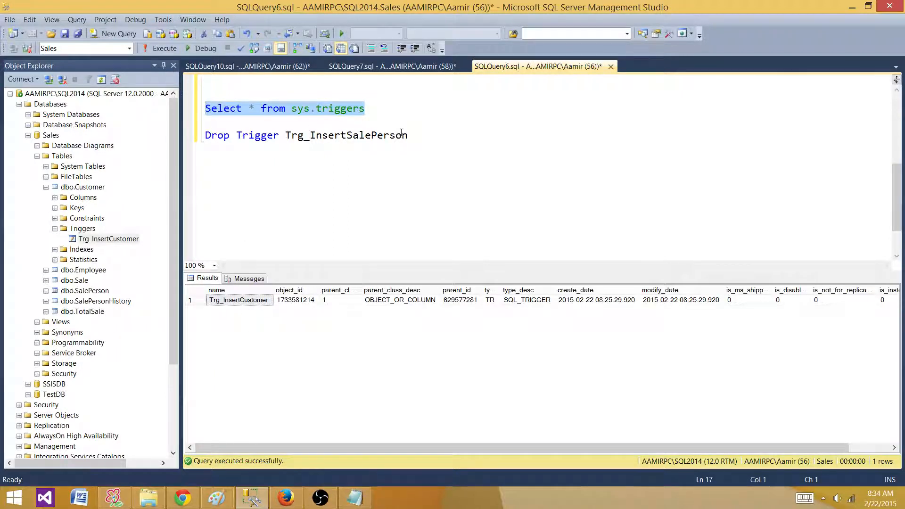
Drop Trg_InsertCustomer and confirm sys.triggers returns no rows
right_click(239, 300)
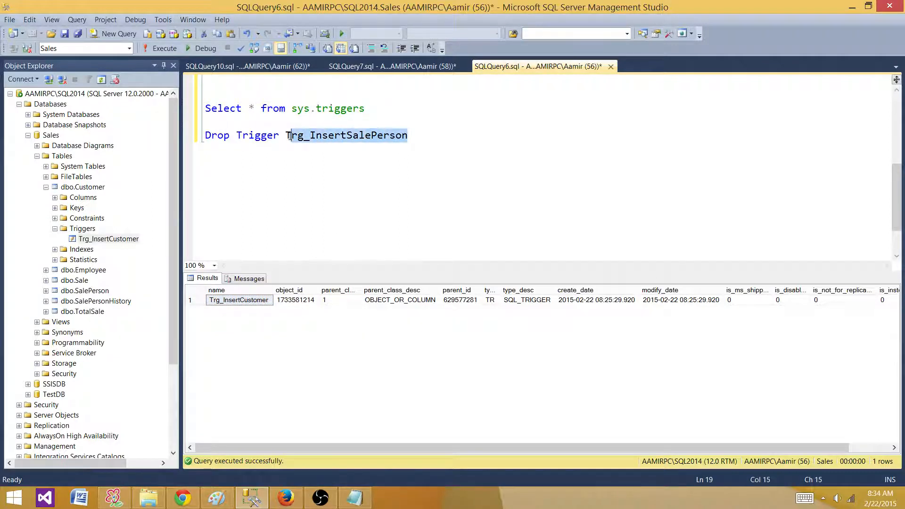
type("Trg_InsertCustomer")
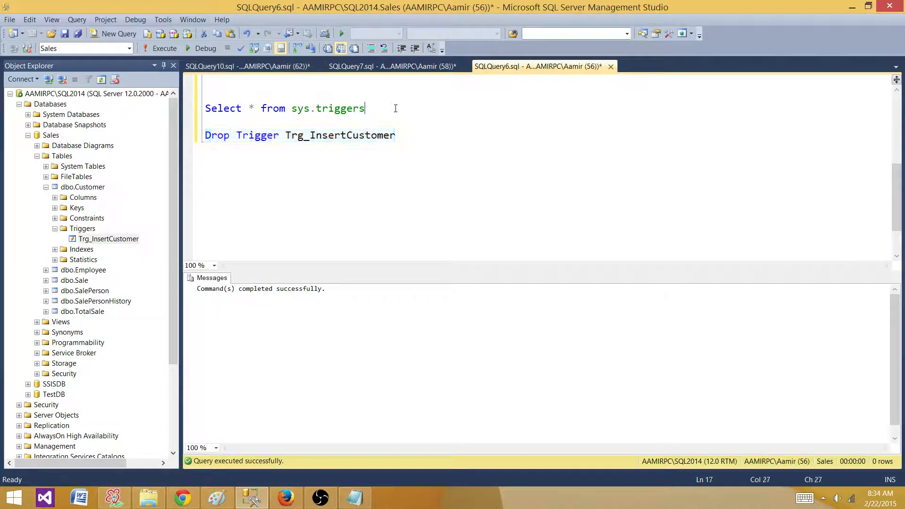
left_click(164, 48)
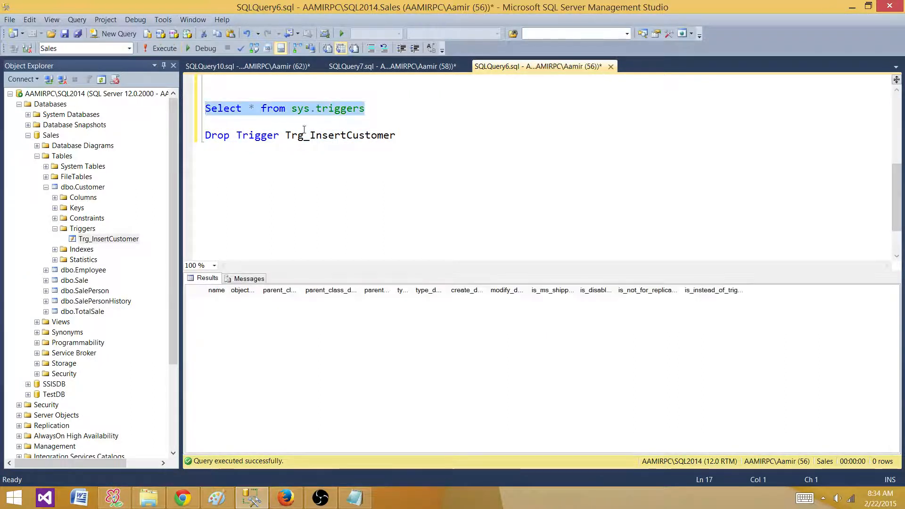
left_click(249, 66)
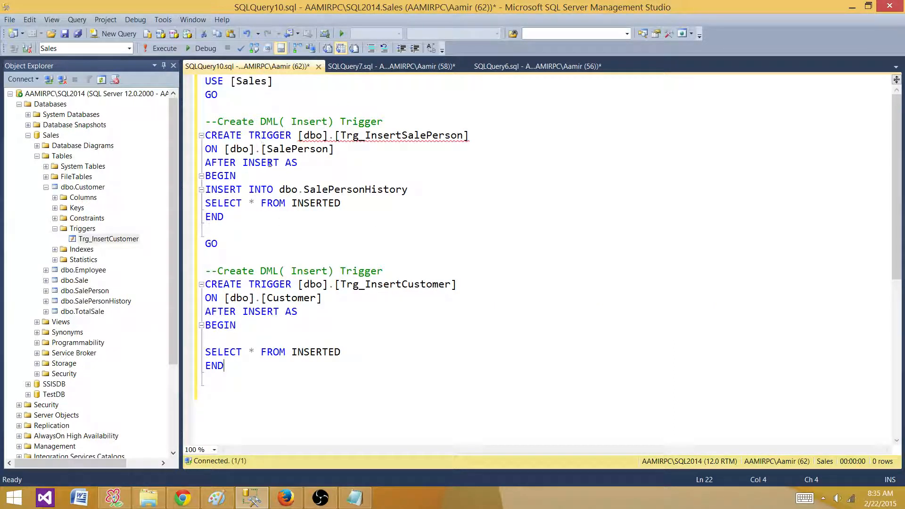
Run the CREATE TRIGGER script in SQLQuery10, then relist both triggers in SQLQuery6
left_click(164, 48)
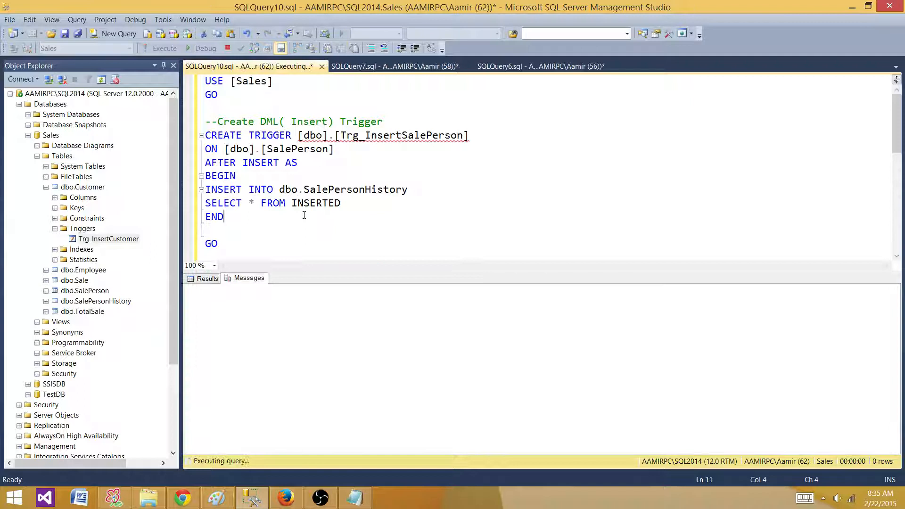
left_click(538, 66)
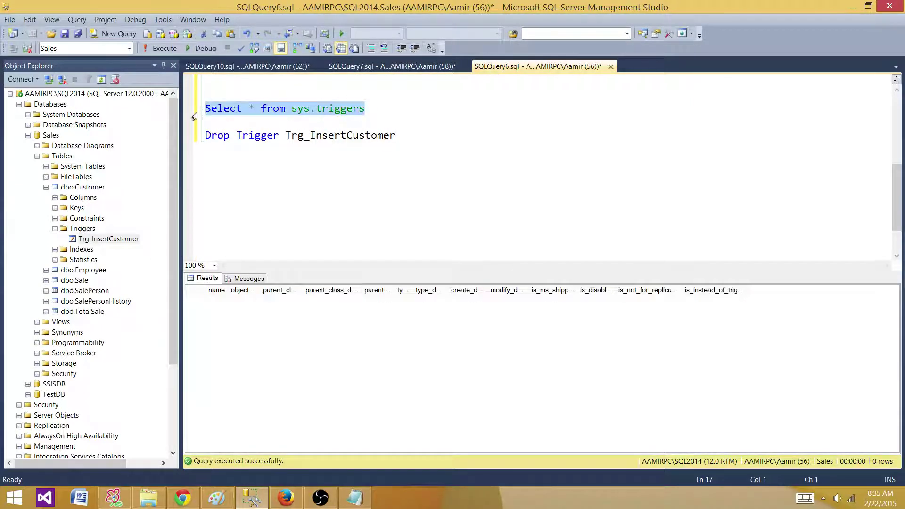
left_click(164, 48)
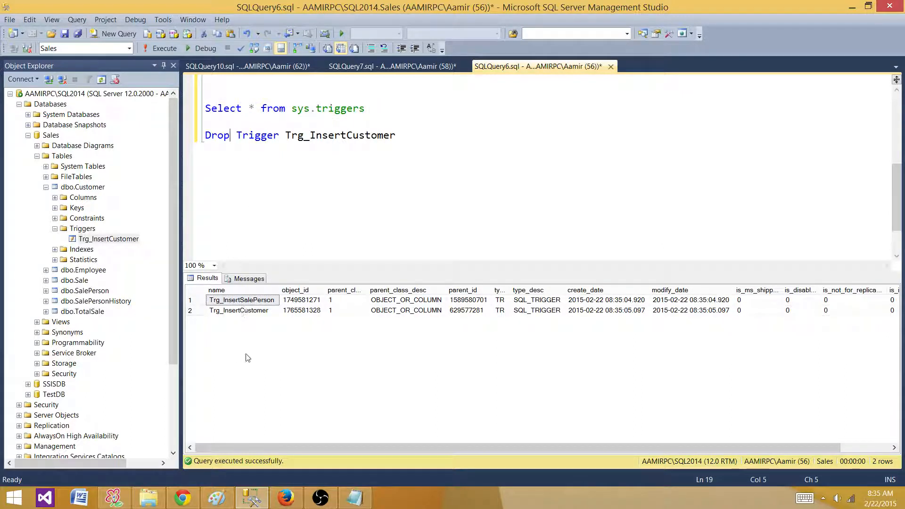
mouse_move(267, 411)
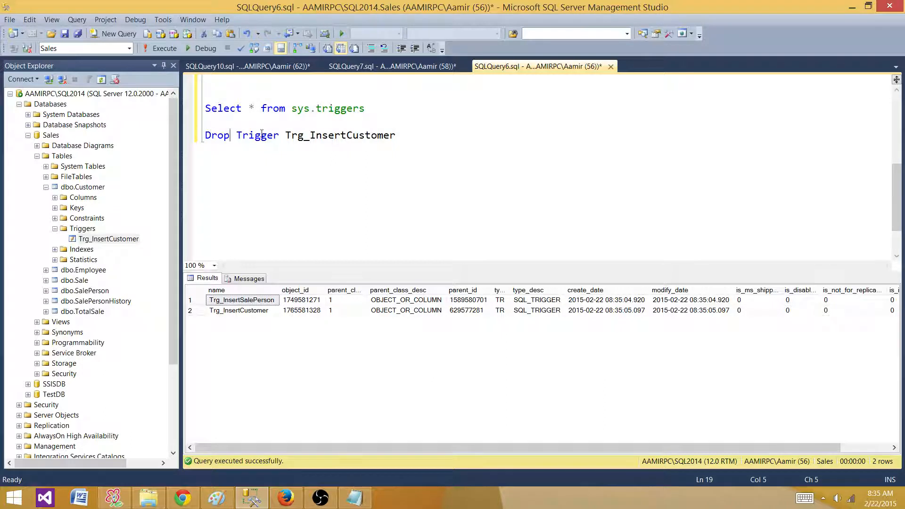
double_click(340, 135)
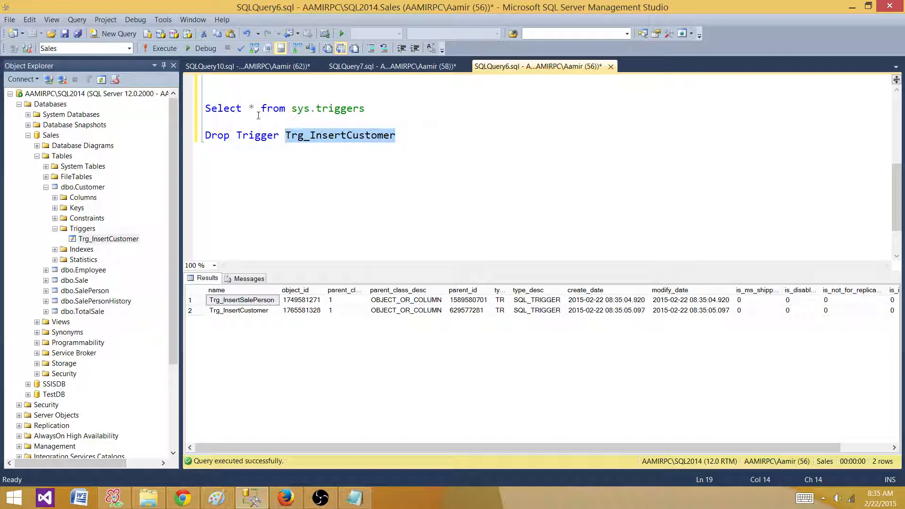
left_click(249, 108)
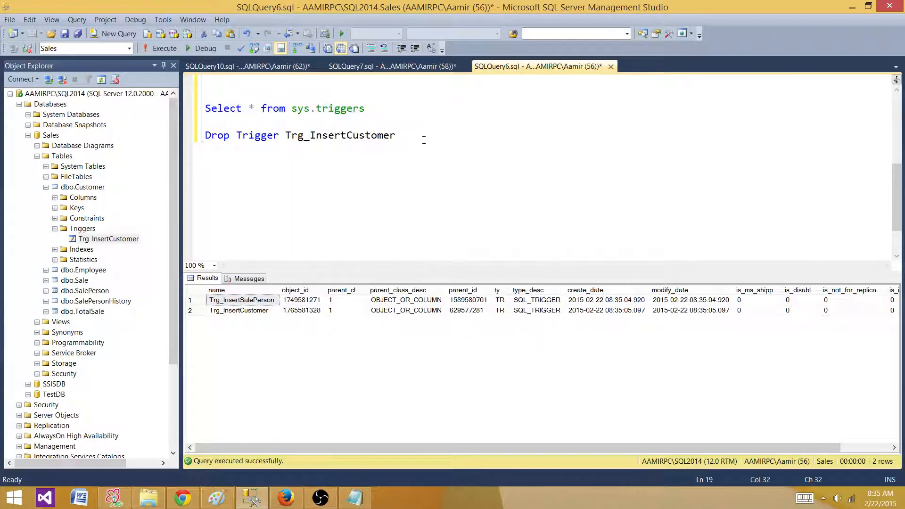
Write and run a SELECT generating a 'Drop Trigger' + Name statement per trigger
type("Select * from sys.triggers")
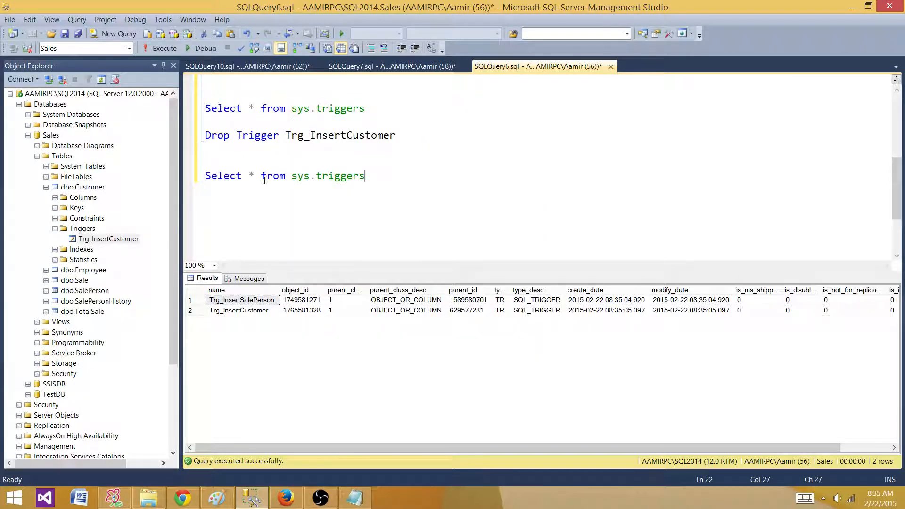
key("Backspace")
type("'Drop ")
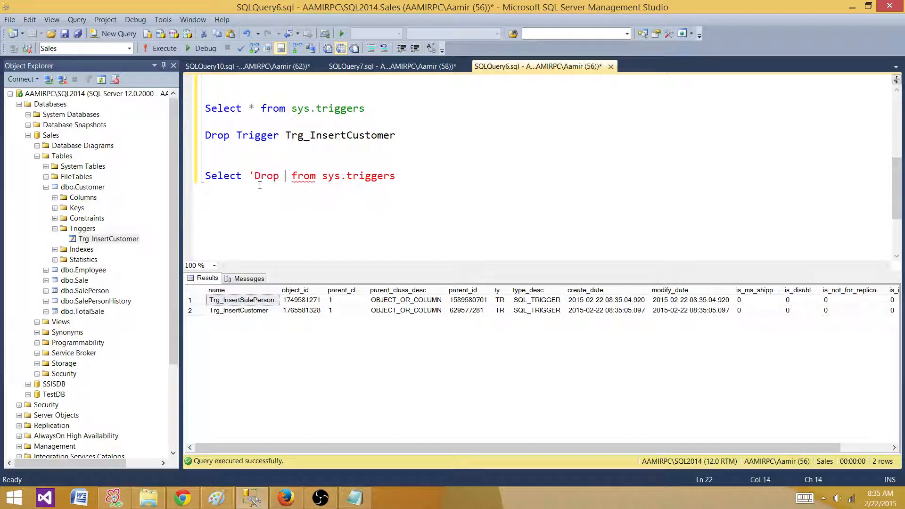
type("Trigger")
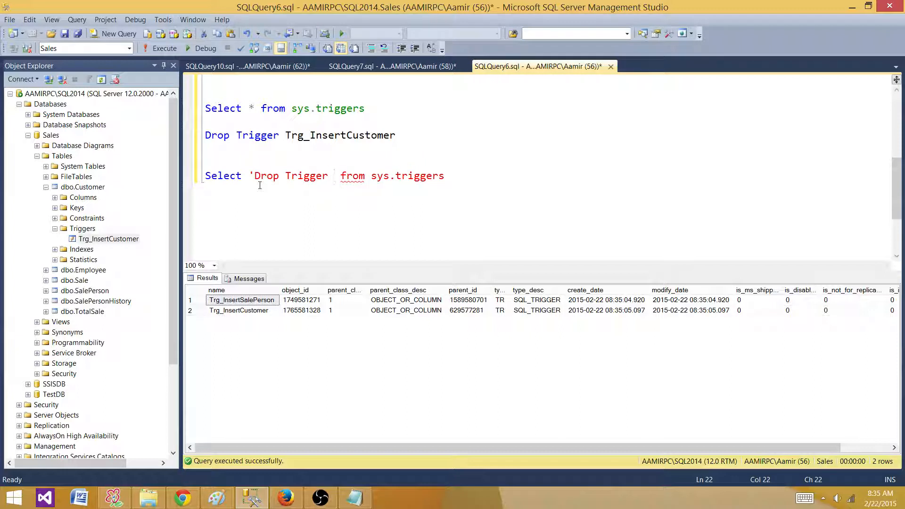
type("+")
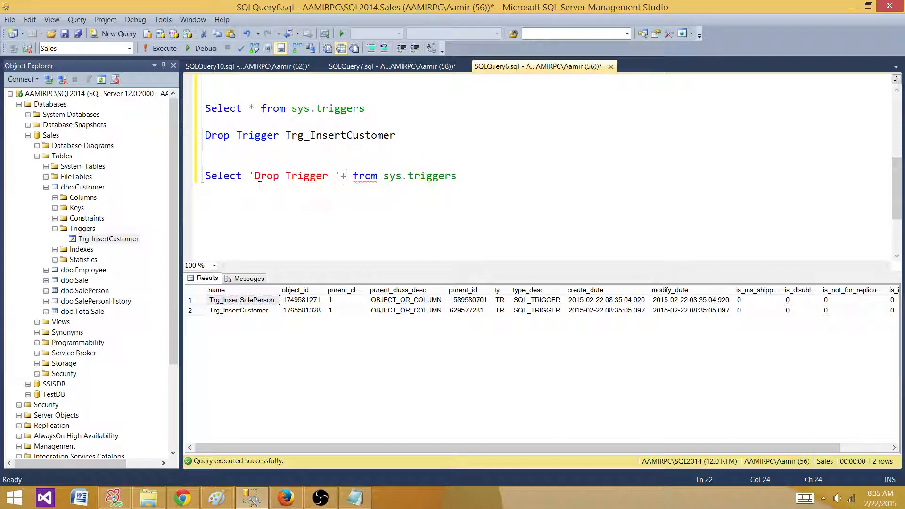
type("Name")
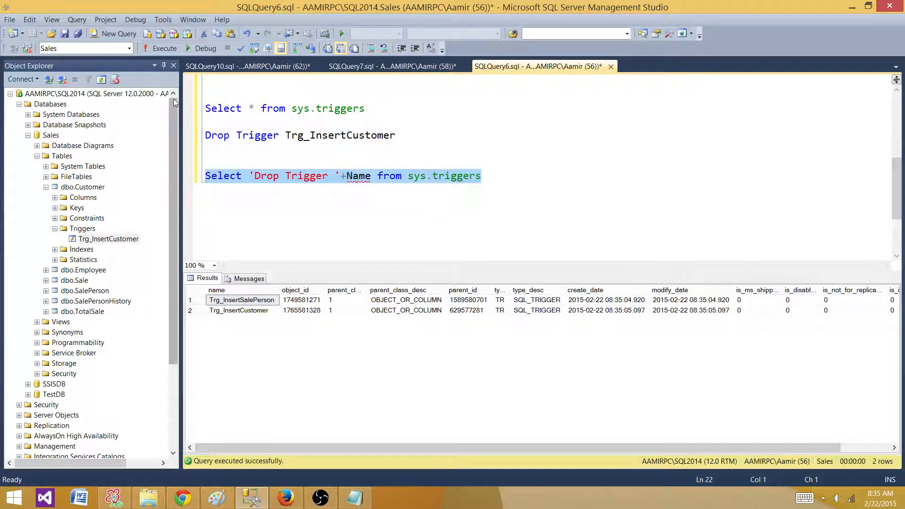
left_click(164, 48)
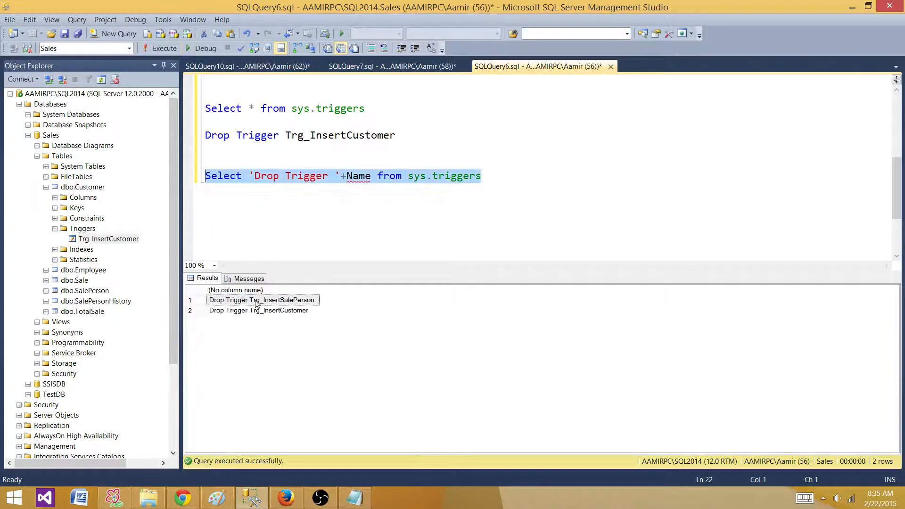
Paste and execute the two generated drop statements, confirming sys.triggers is empty
left_click(262, 300)
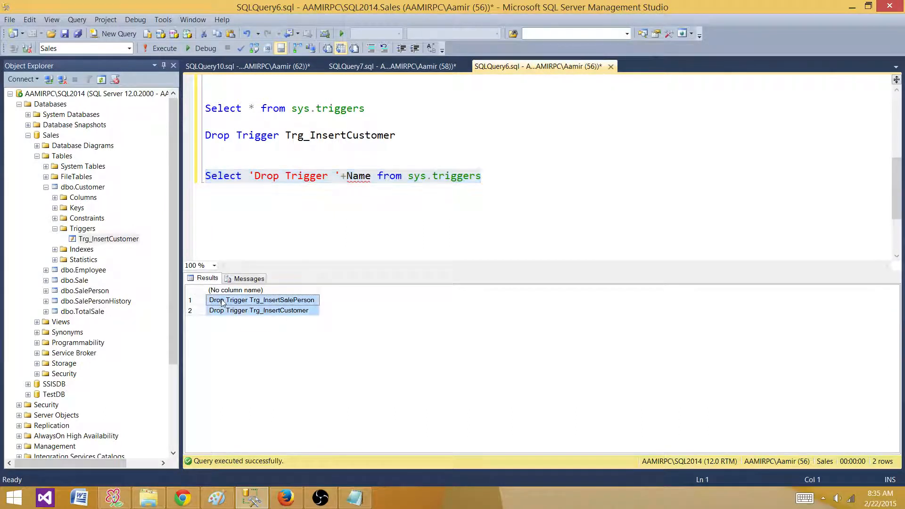
left_click(533, 187)
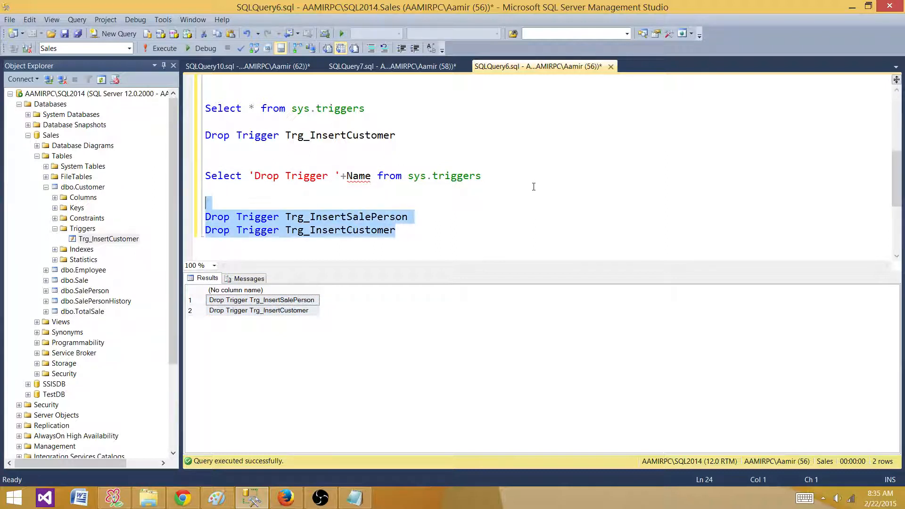
left_click(165, 48)
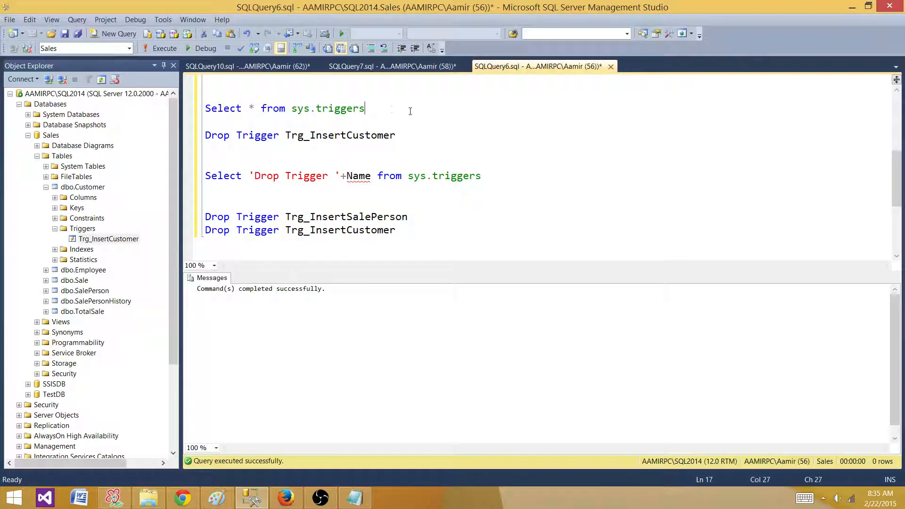
left_click(164, 48)
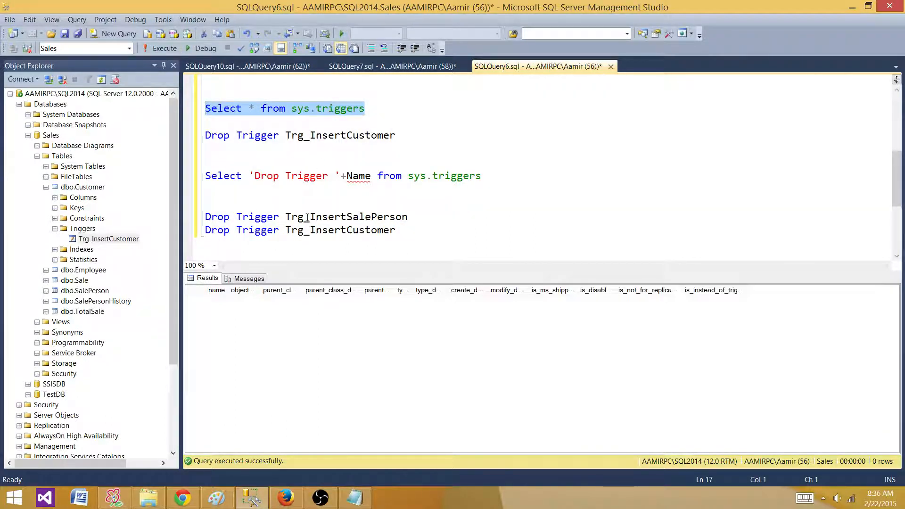
left_click(237, 66)
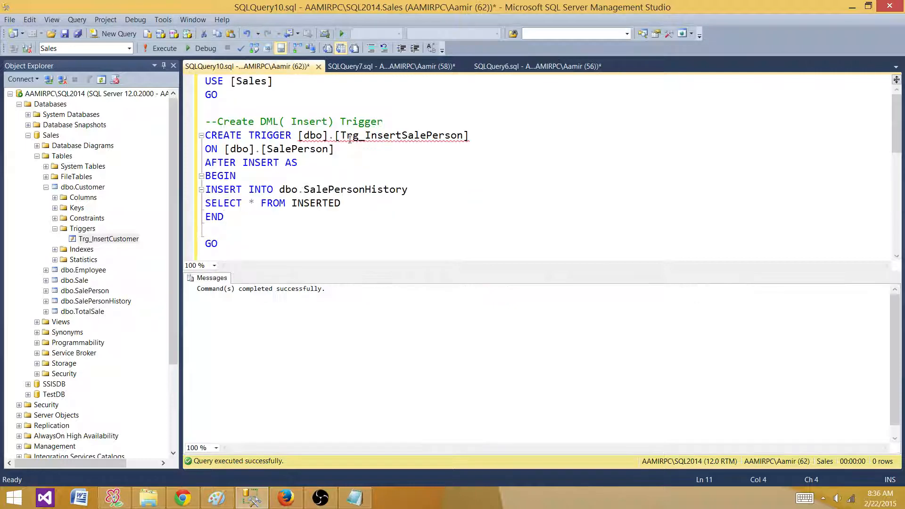
left_click(393, 149)
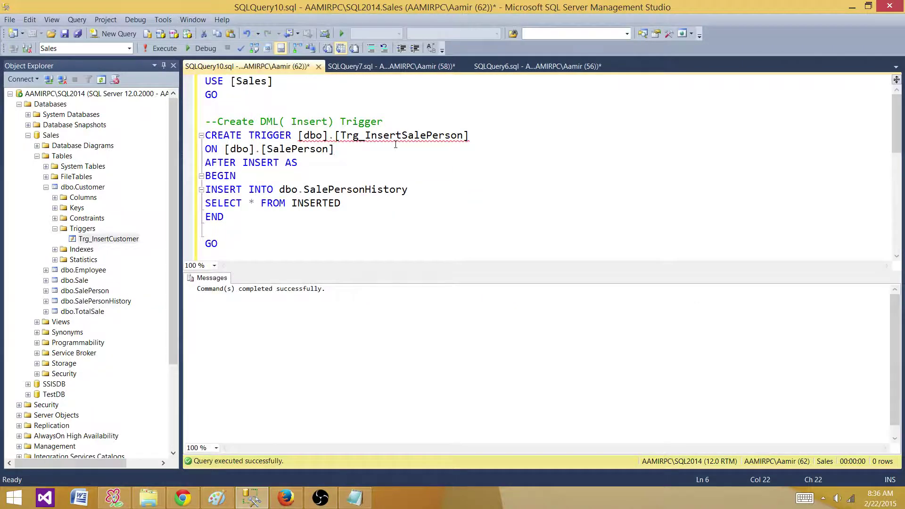
left_click(390, 66)
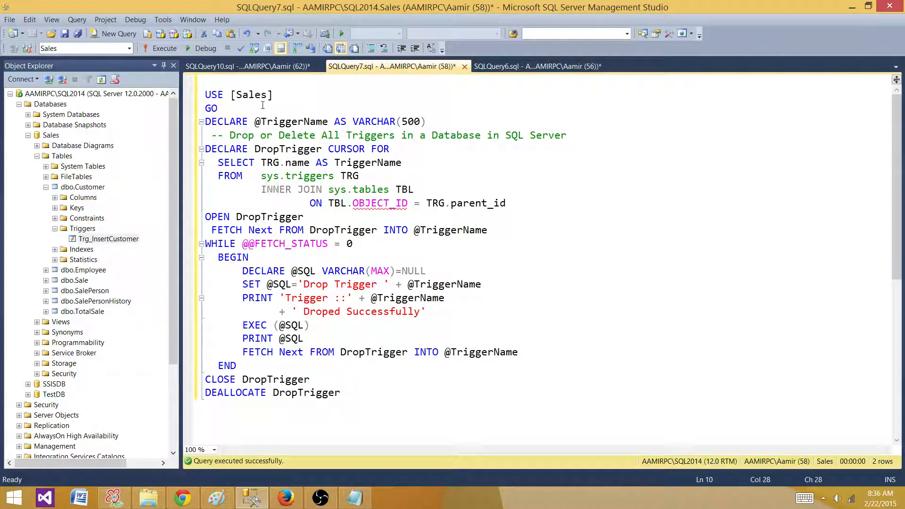
mouse_move(193, 141)
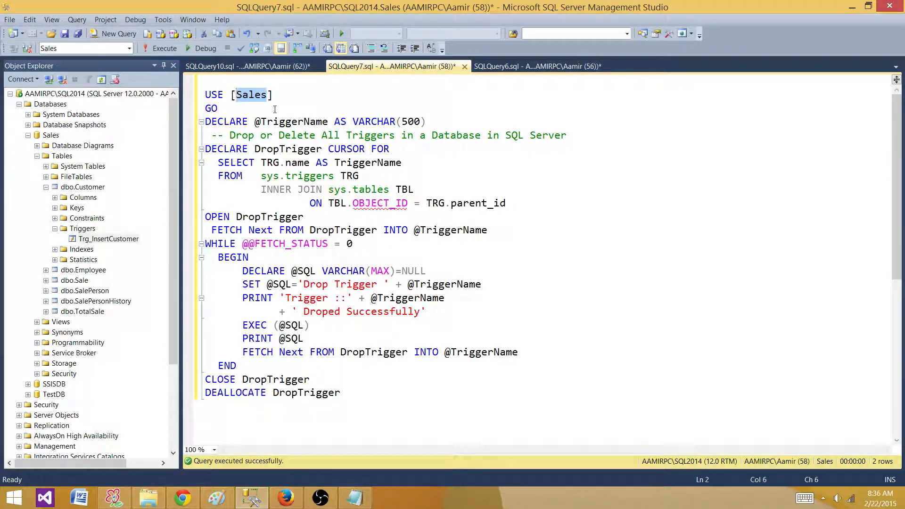
left_click(226, 108)
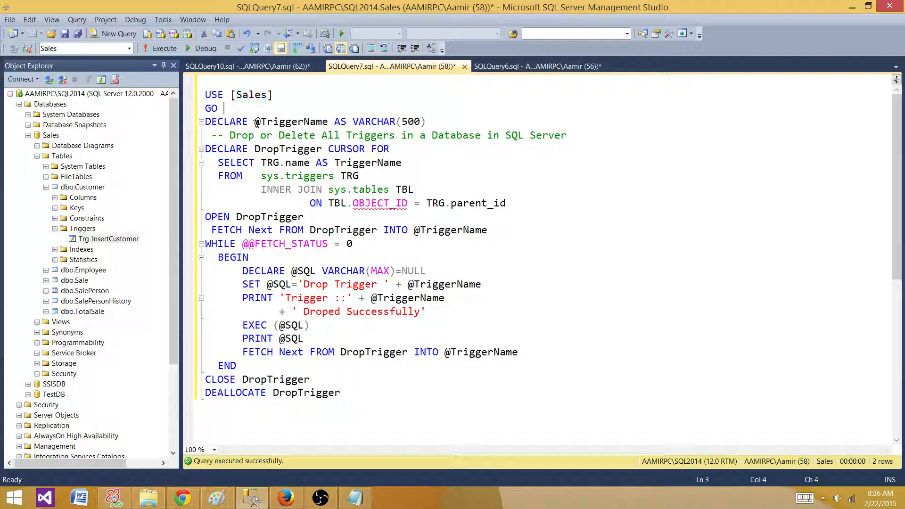
left_click(324, 121)
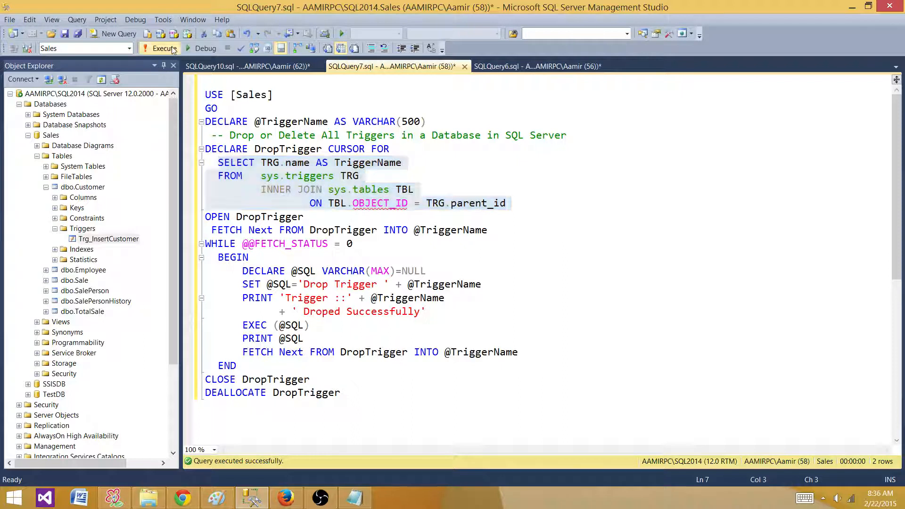
left_click(164, 48)
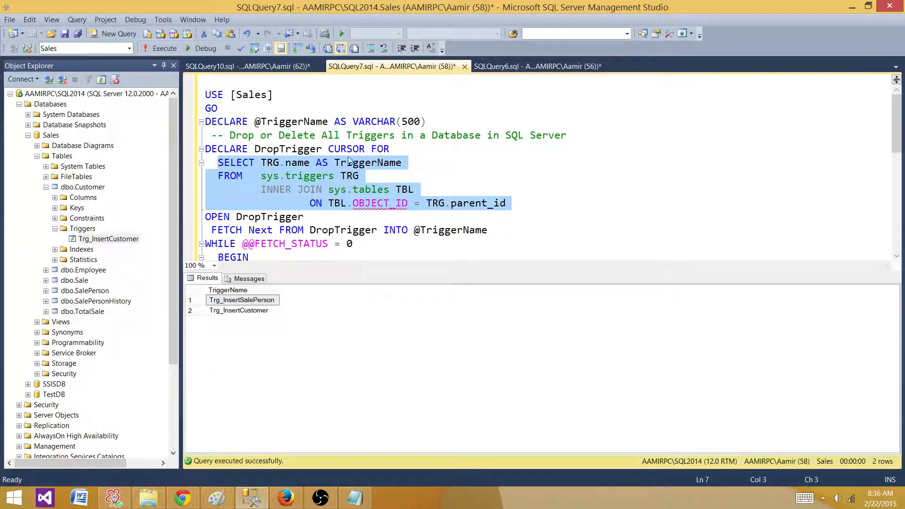
left_click(330, 162)
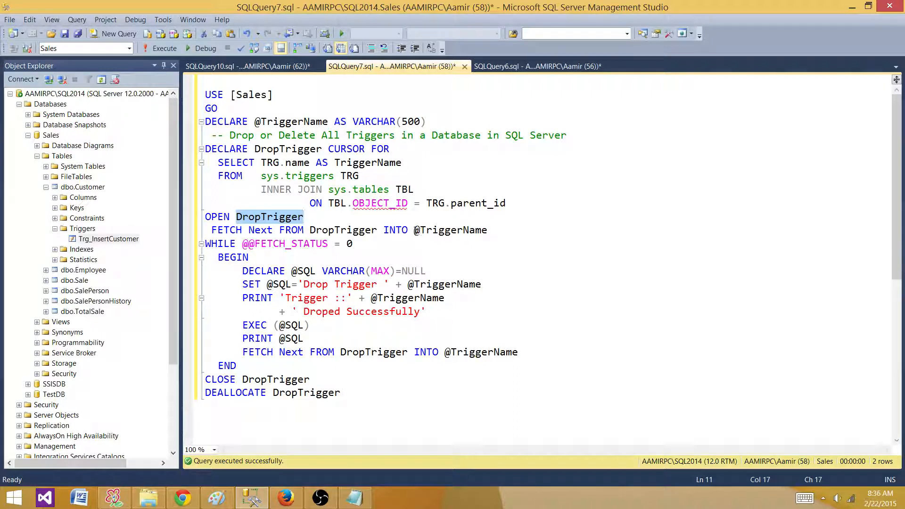
double_click(450, 229)
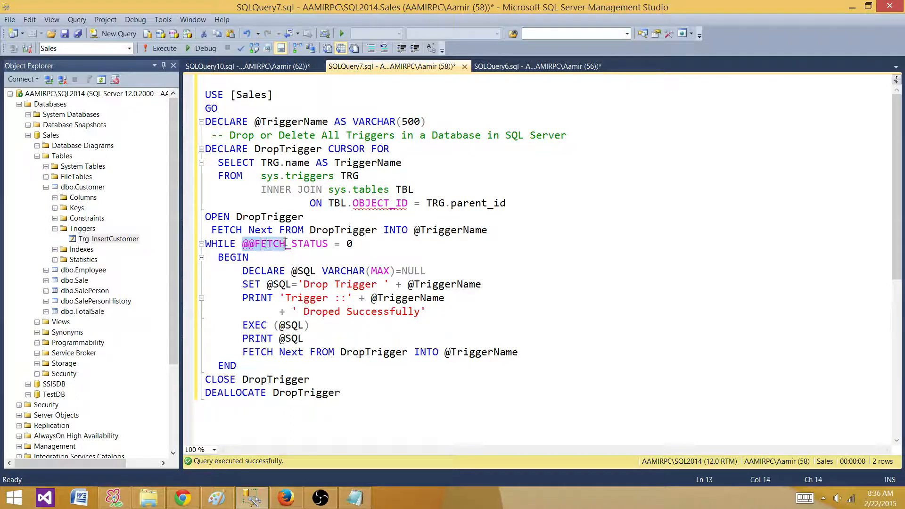
left_click(353, 243)
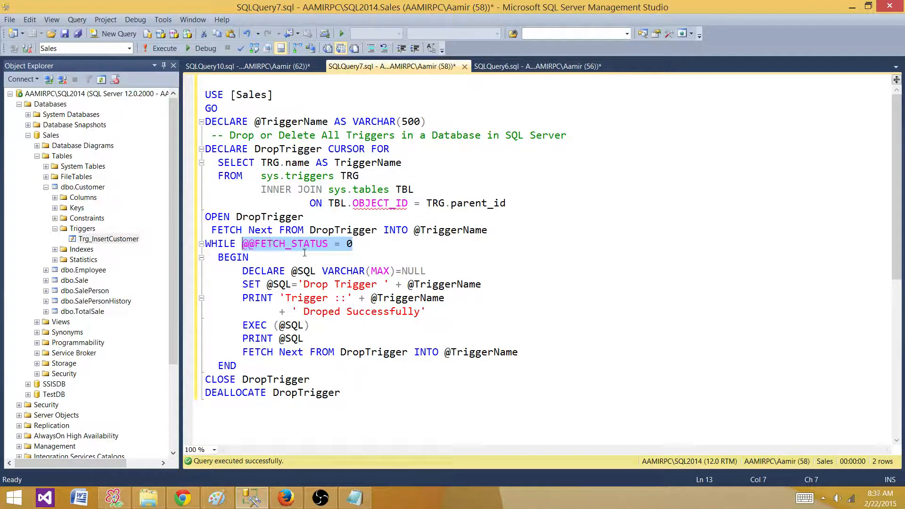
double_click(343, 230)
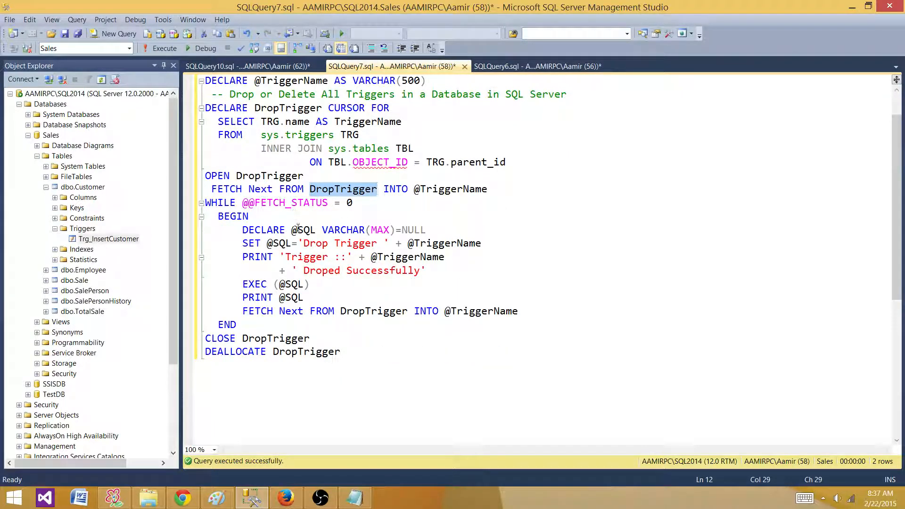
scroll("down", 3)
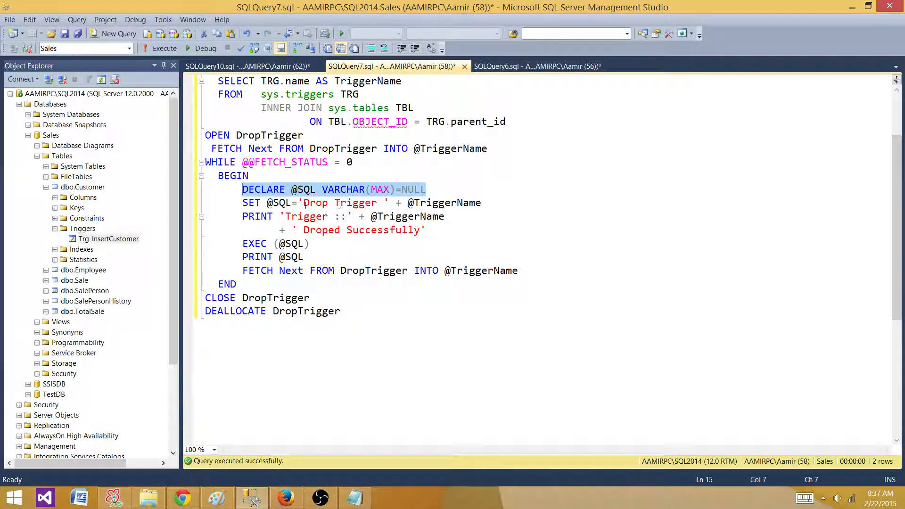
left_click(299, 203)
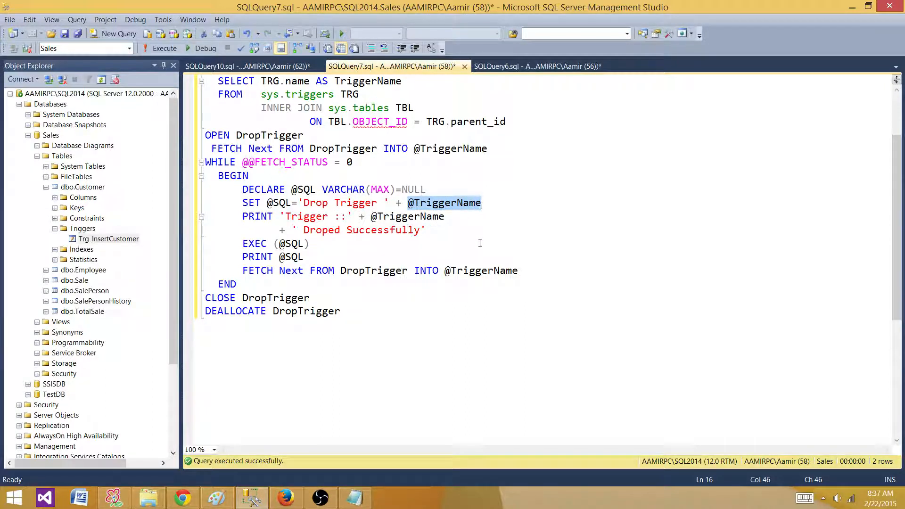
mouse_move(239, 216)
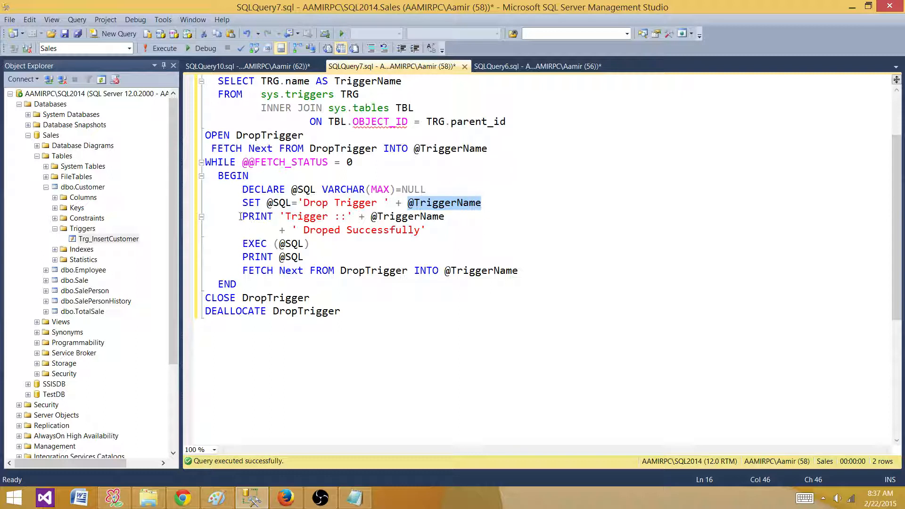
left_click(327, 217)
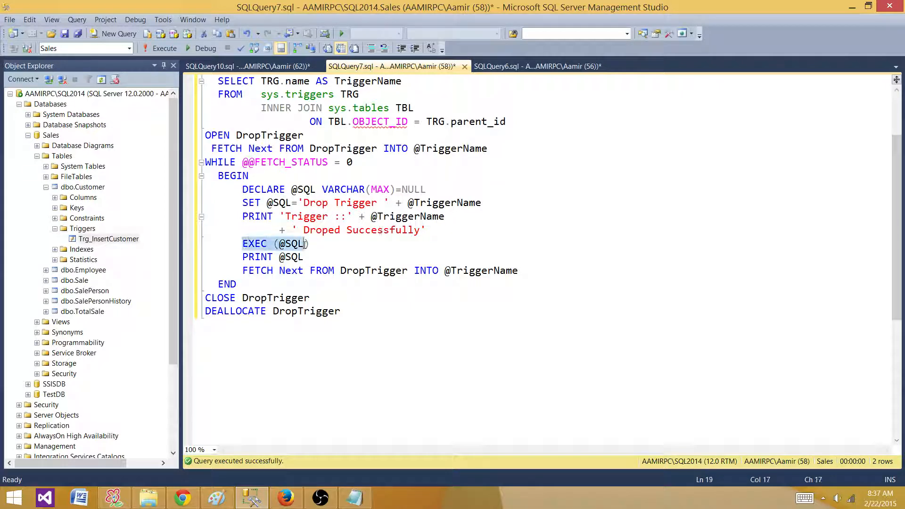
right_click(293, 244)
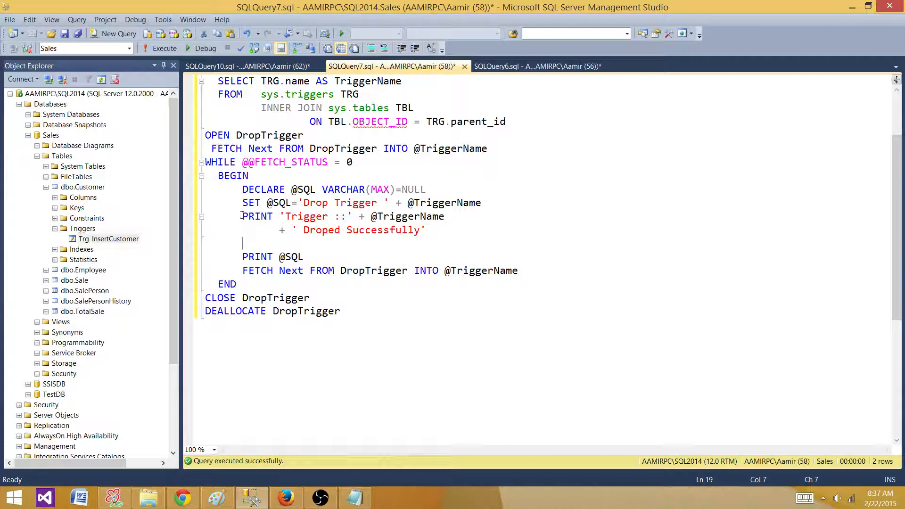
key("Backspace")
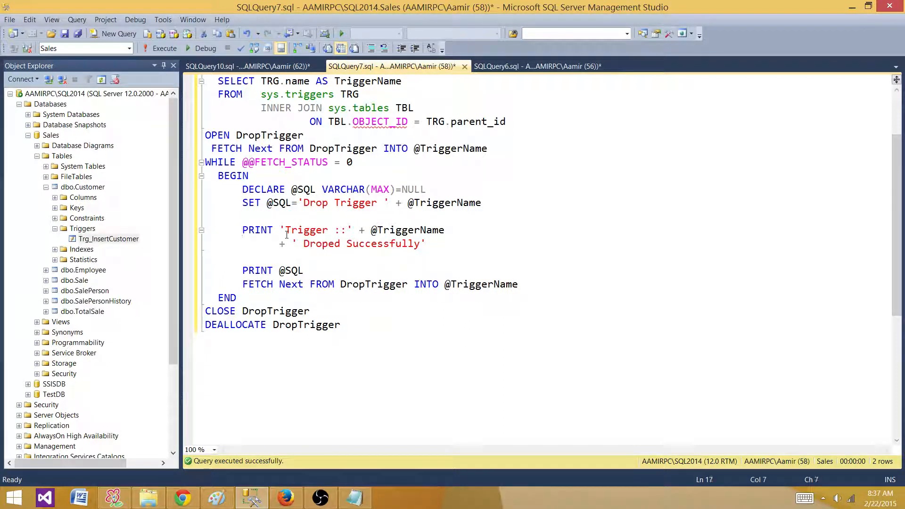
type("EXEC (@SQL)")
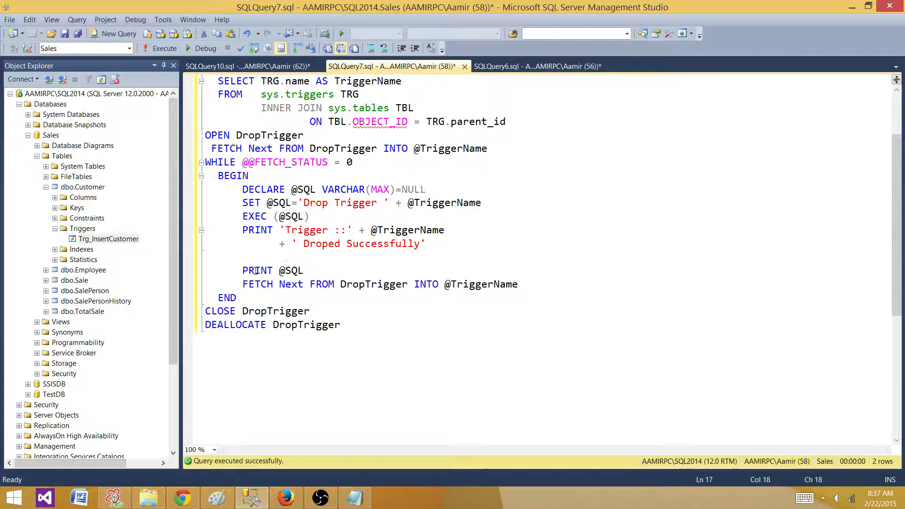
double_click(271, 270)
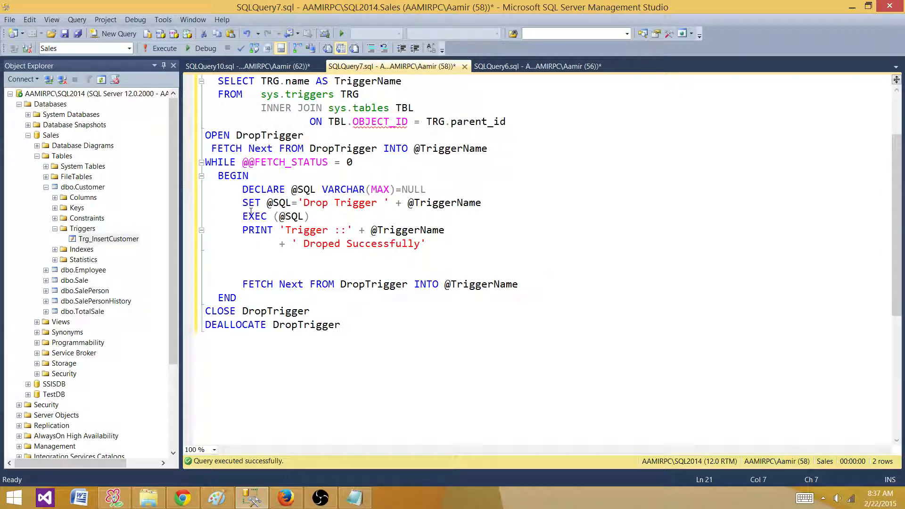
left_click(481, 203)
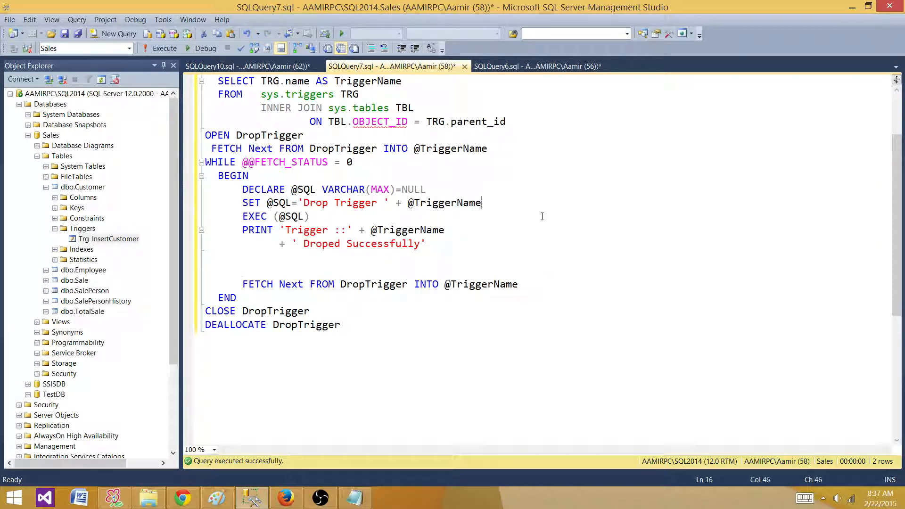
type("PRINT @SQL")
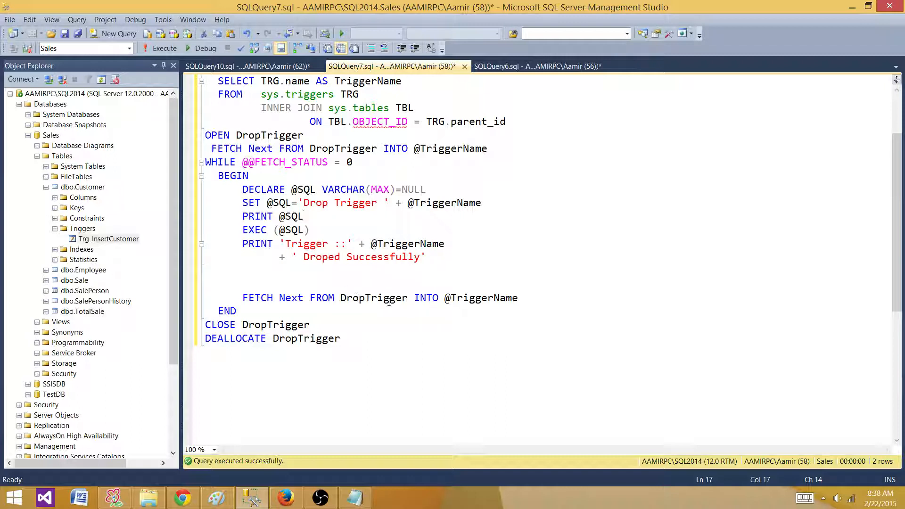
left_click(305, 216)
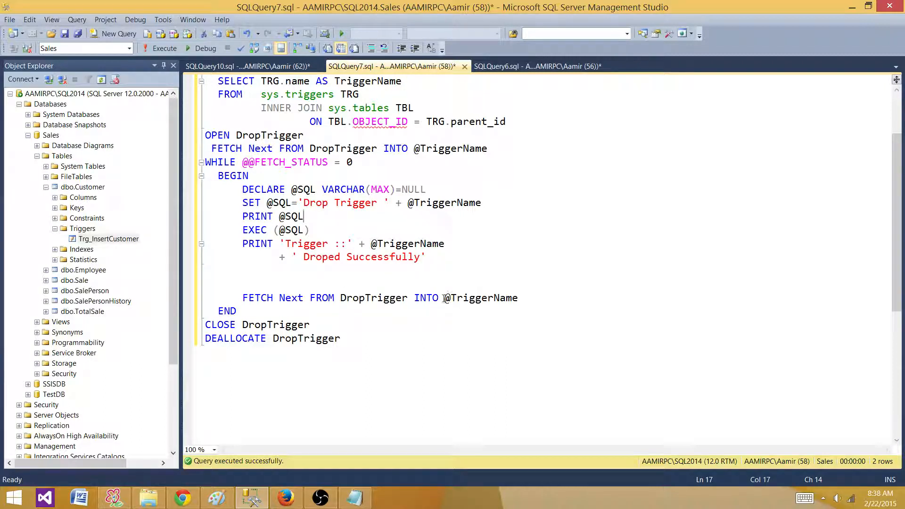
double_click(481, 298)
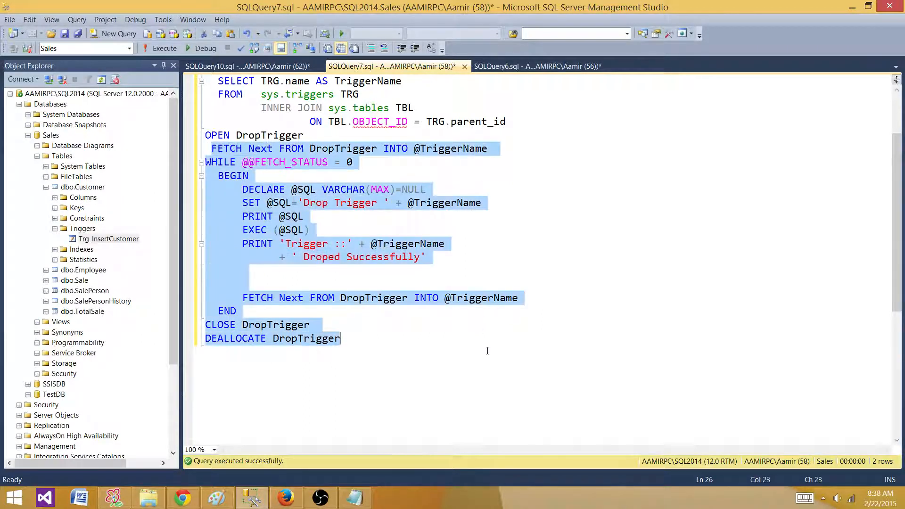
Highlight the cursor names in CLOSE and DEALLOCATE, then return to the sys.triggers query
left_click(293, 230)
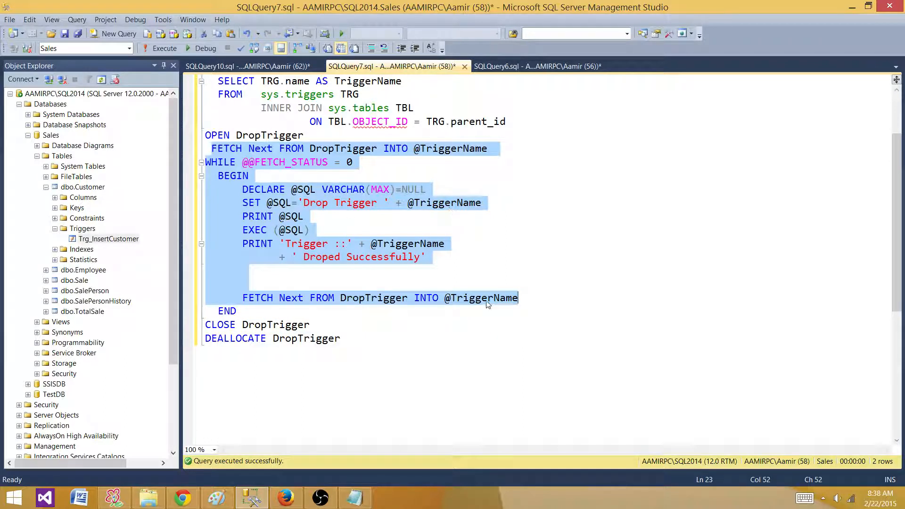
left_click(481, 298)
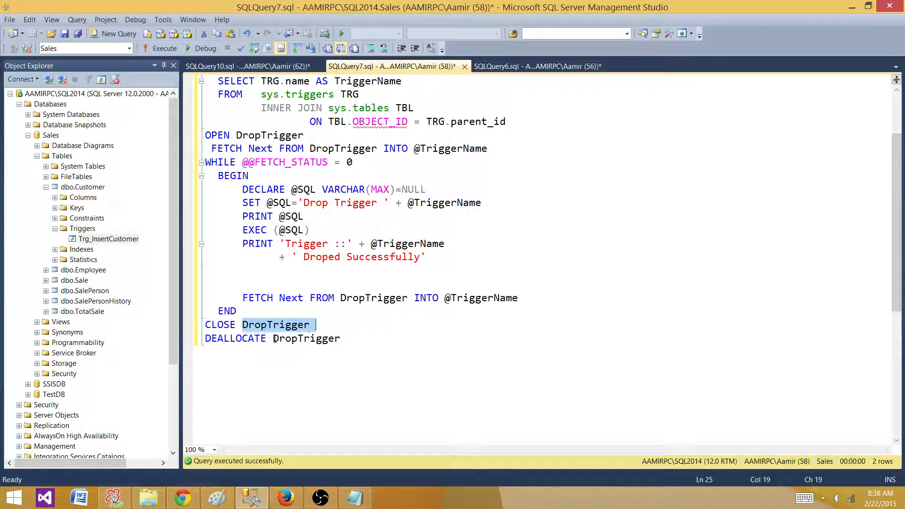
double_click(307, 339)
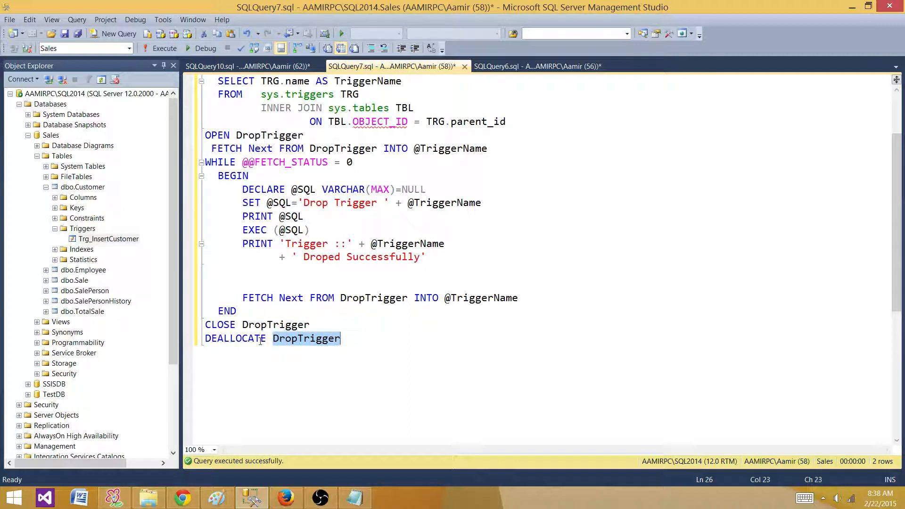
left_click(311, 230)
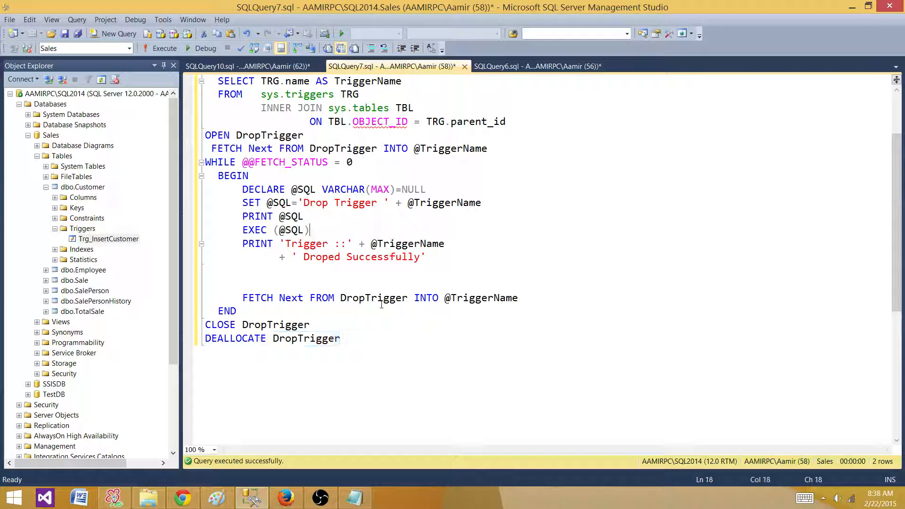
scroll("up", 3)
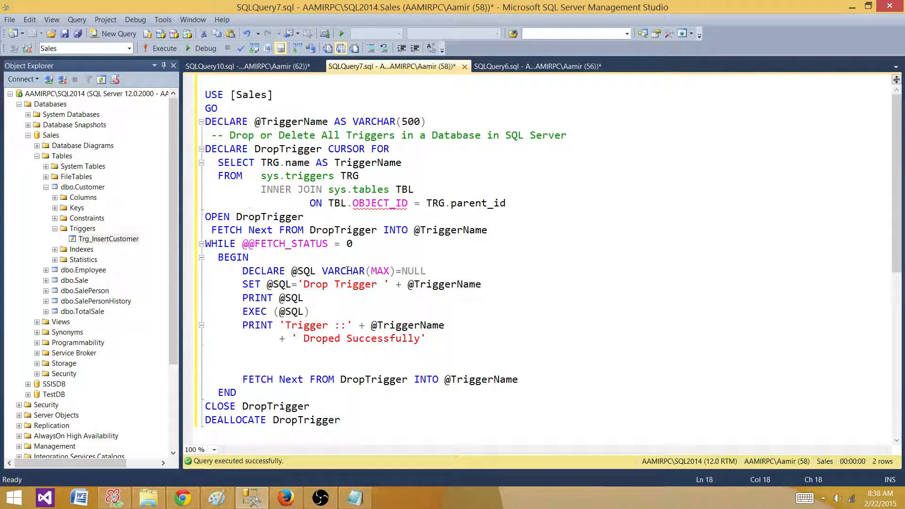
left_click(537, 66)
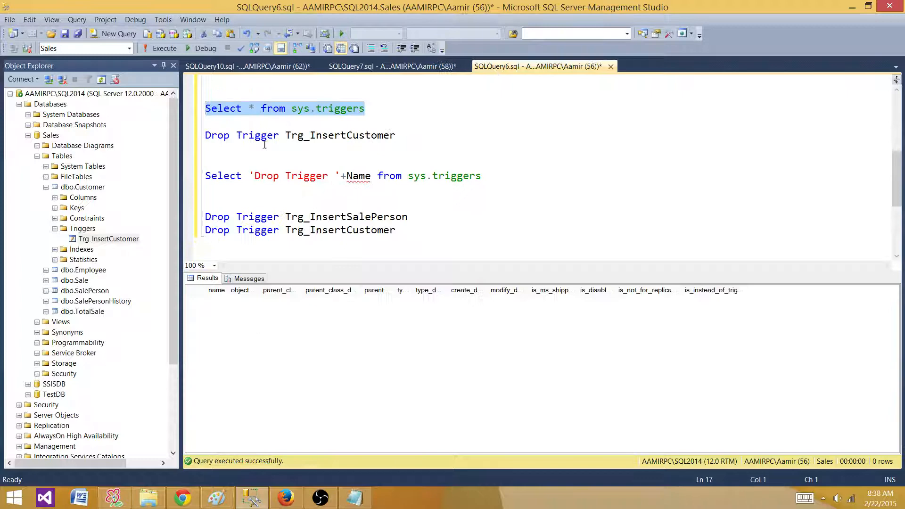
Compare the SQLQuery10, SQLQuery7 and SQLQuery6 scripts, ending on the cursor script
left_click(365, 108)
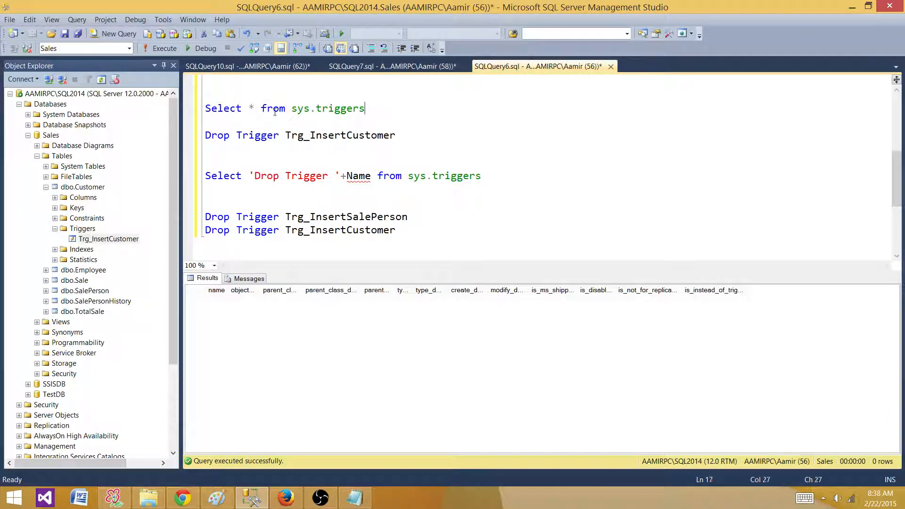
left_click(249, 66)
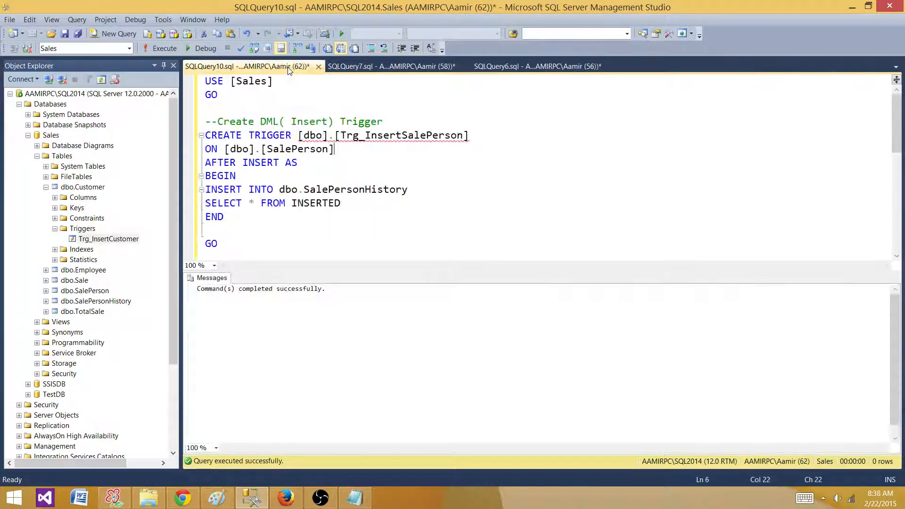
left_click(390, 67)
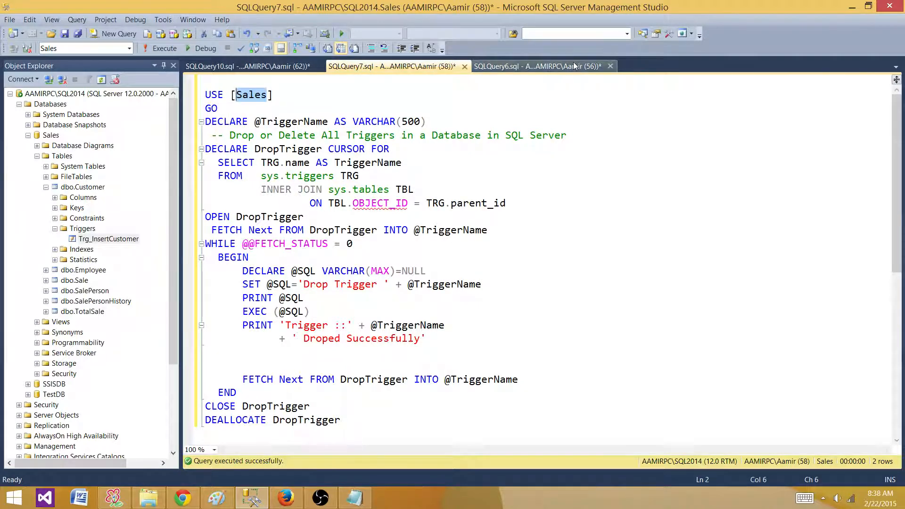
left_click(537, 66)
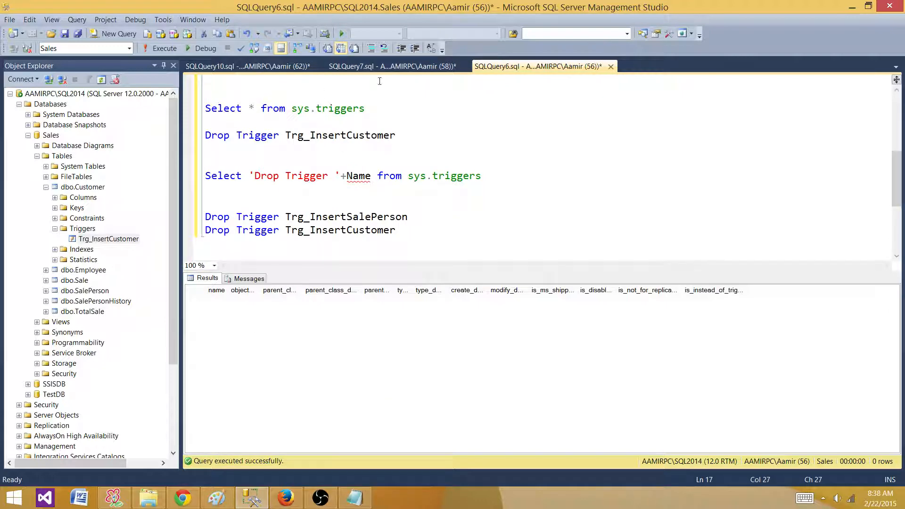
left_click(390, 66)
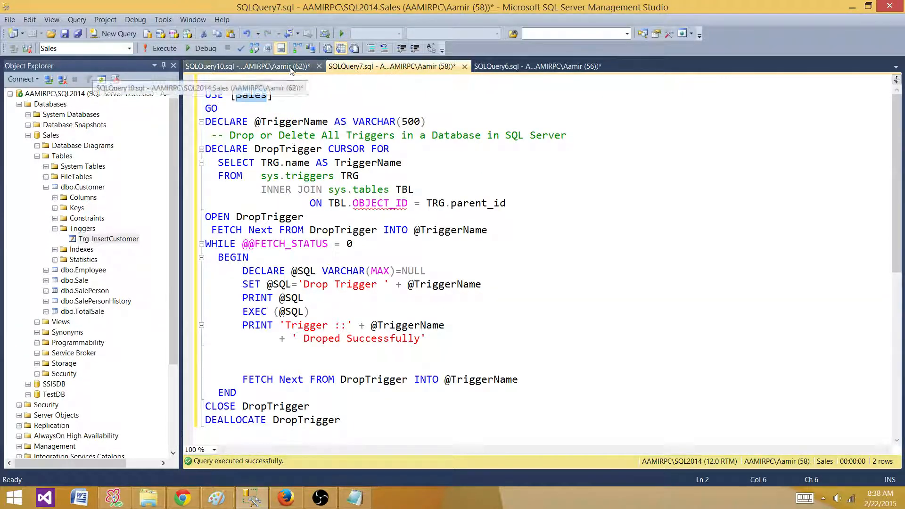
left_click(537, 66)
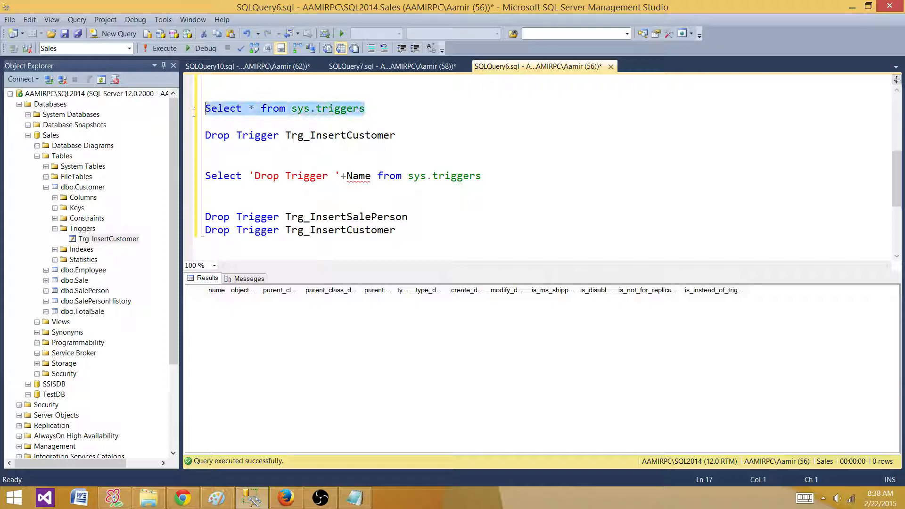
left_click(381, 66)
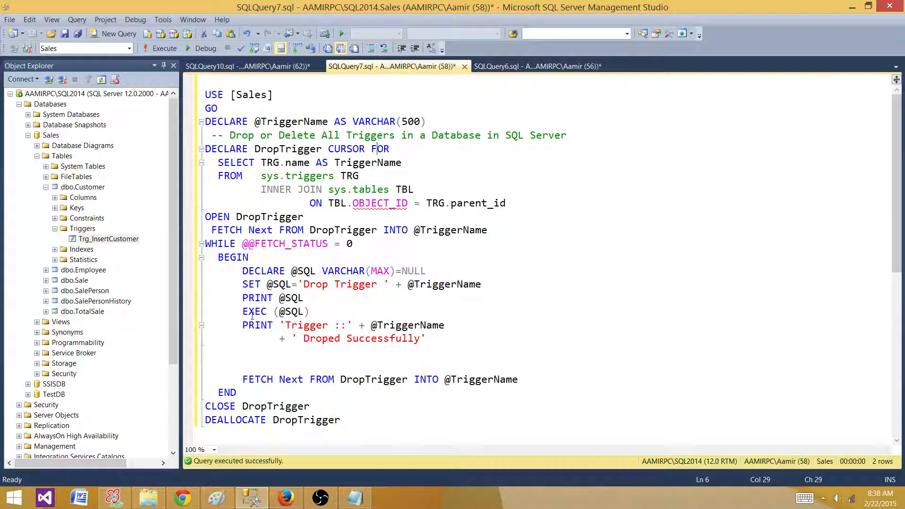
left_click(295, 325)
type("-")
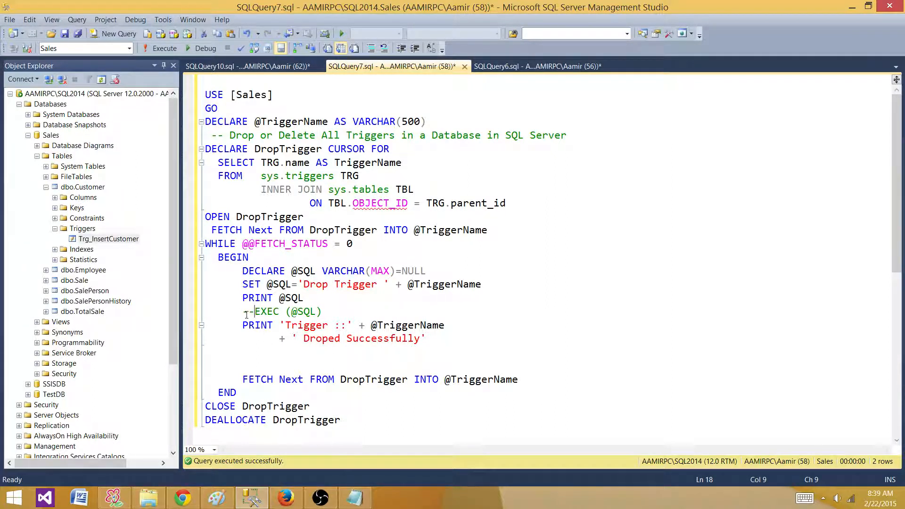
type("-")
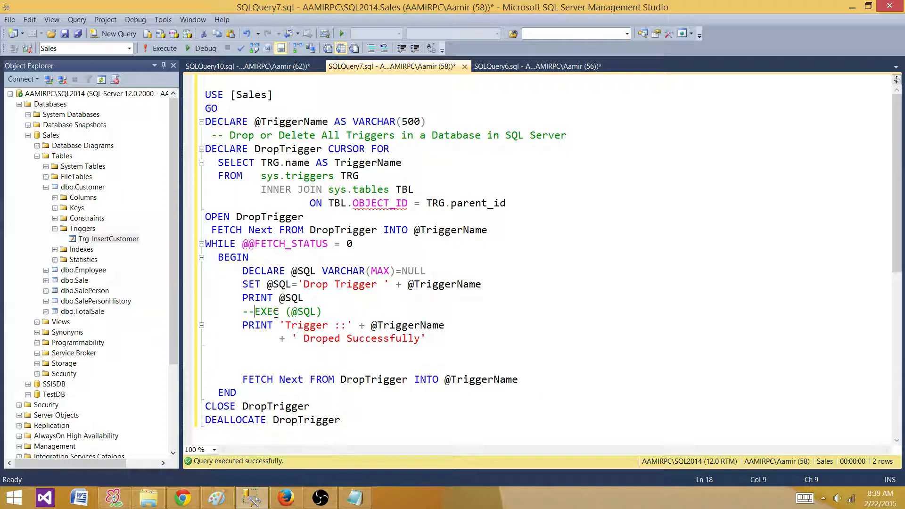
left_click(164, 48)
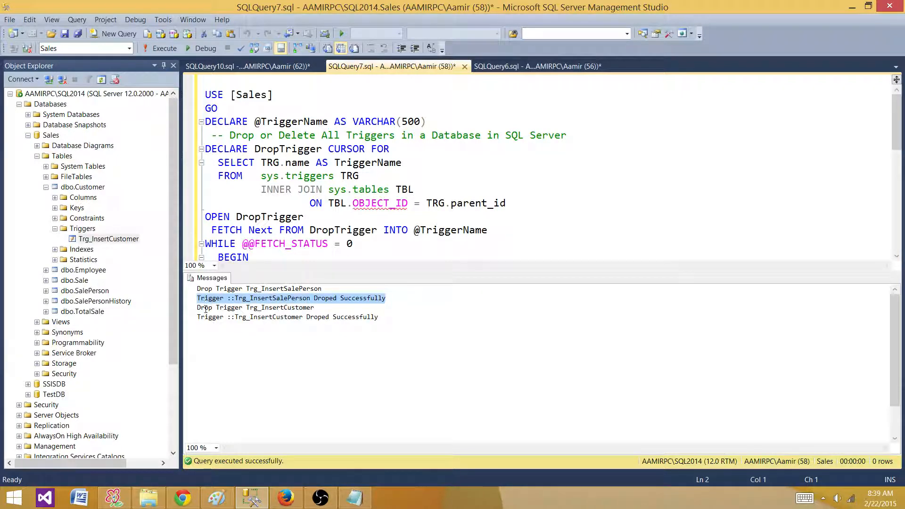
scroll("down", 3)
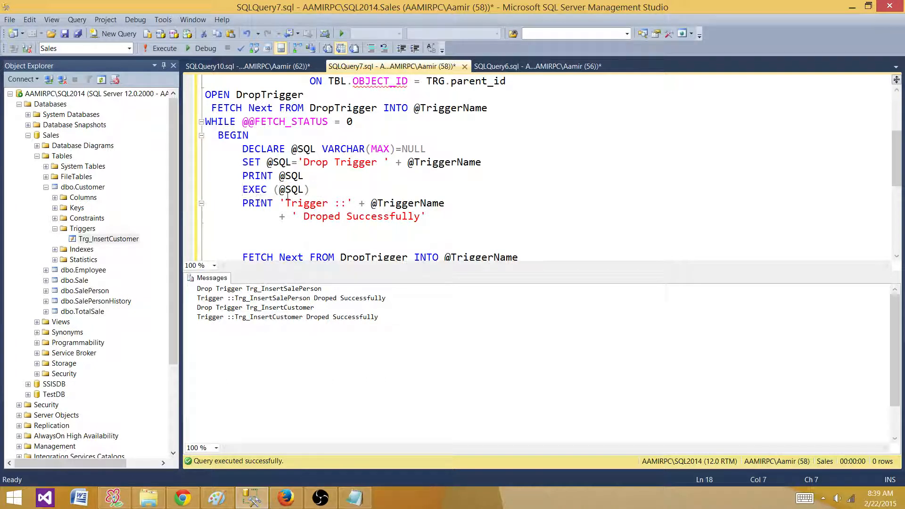
Leave the PRINT line and view the empty sys.triggers results in SQLQuery6
left_click(281, 189)
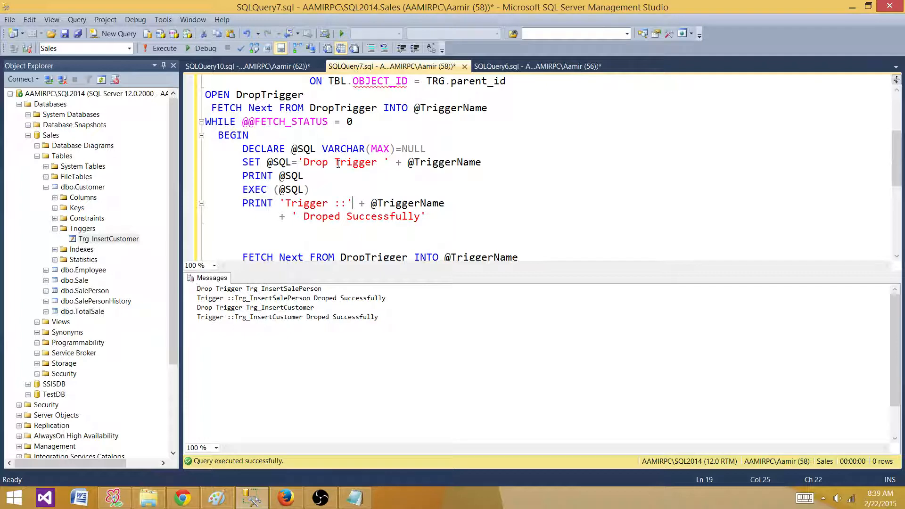
left_click(536, 66)
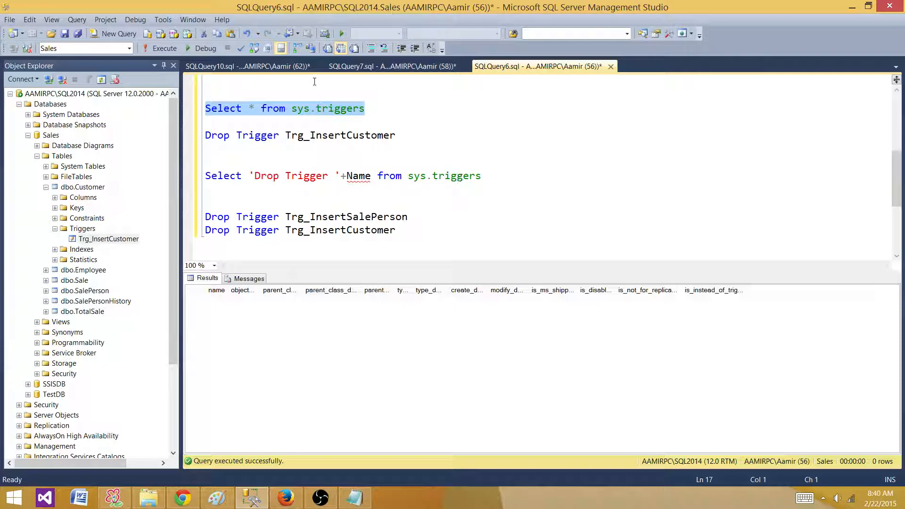
Show the SQLQuery7 cursor script scrolled back to its top
left_click(386, 66)
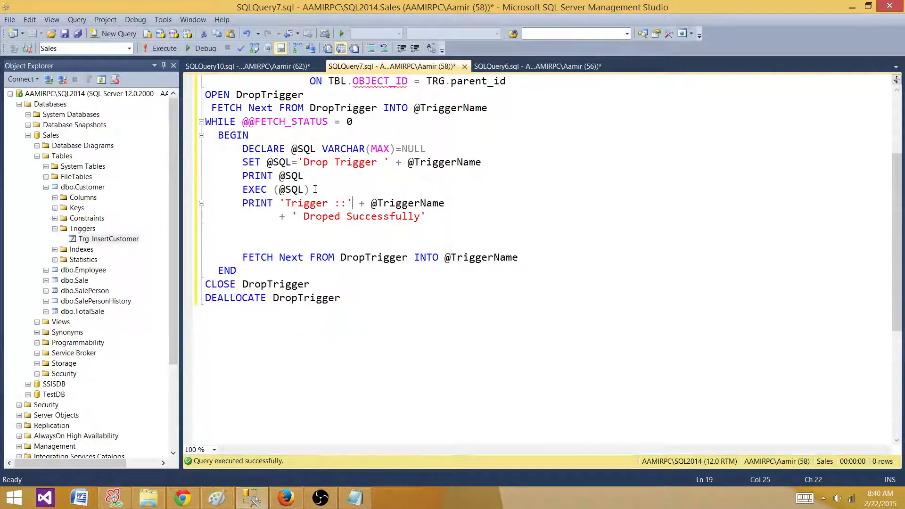
scroll("up", 3)
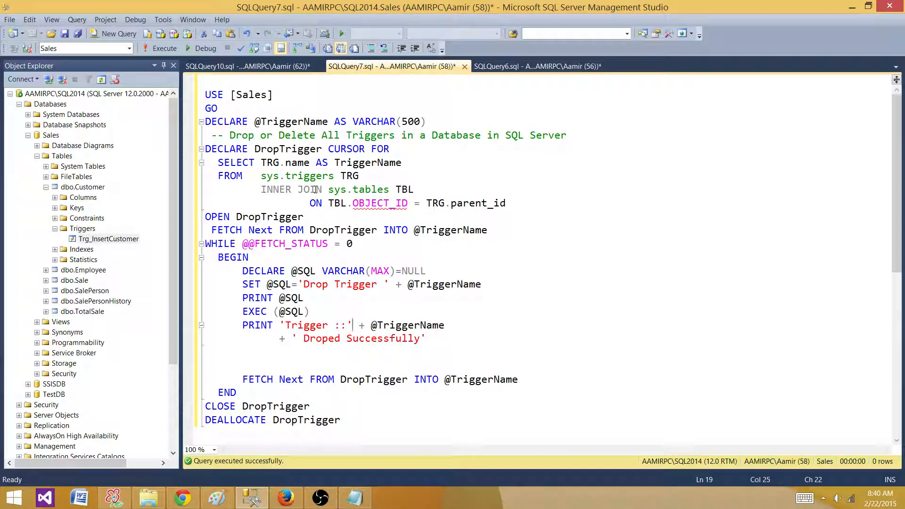